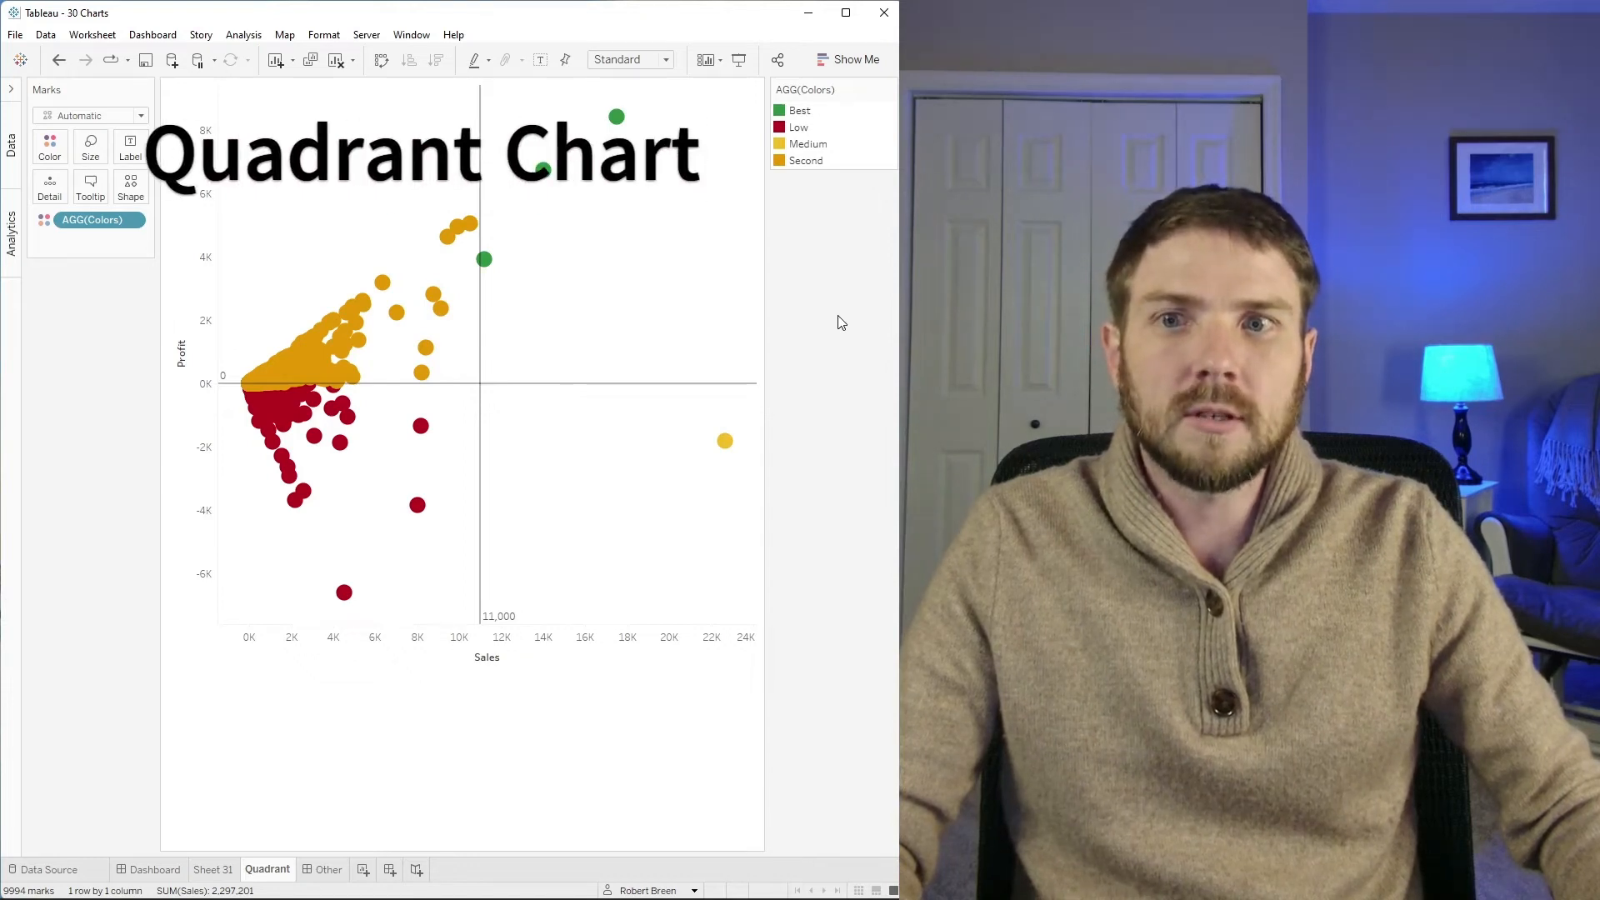
pyautogui.moveTo(582, 215)
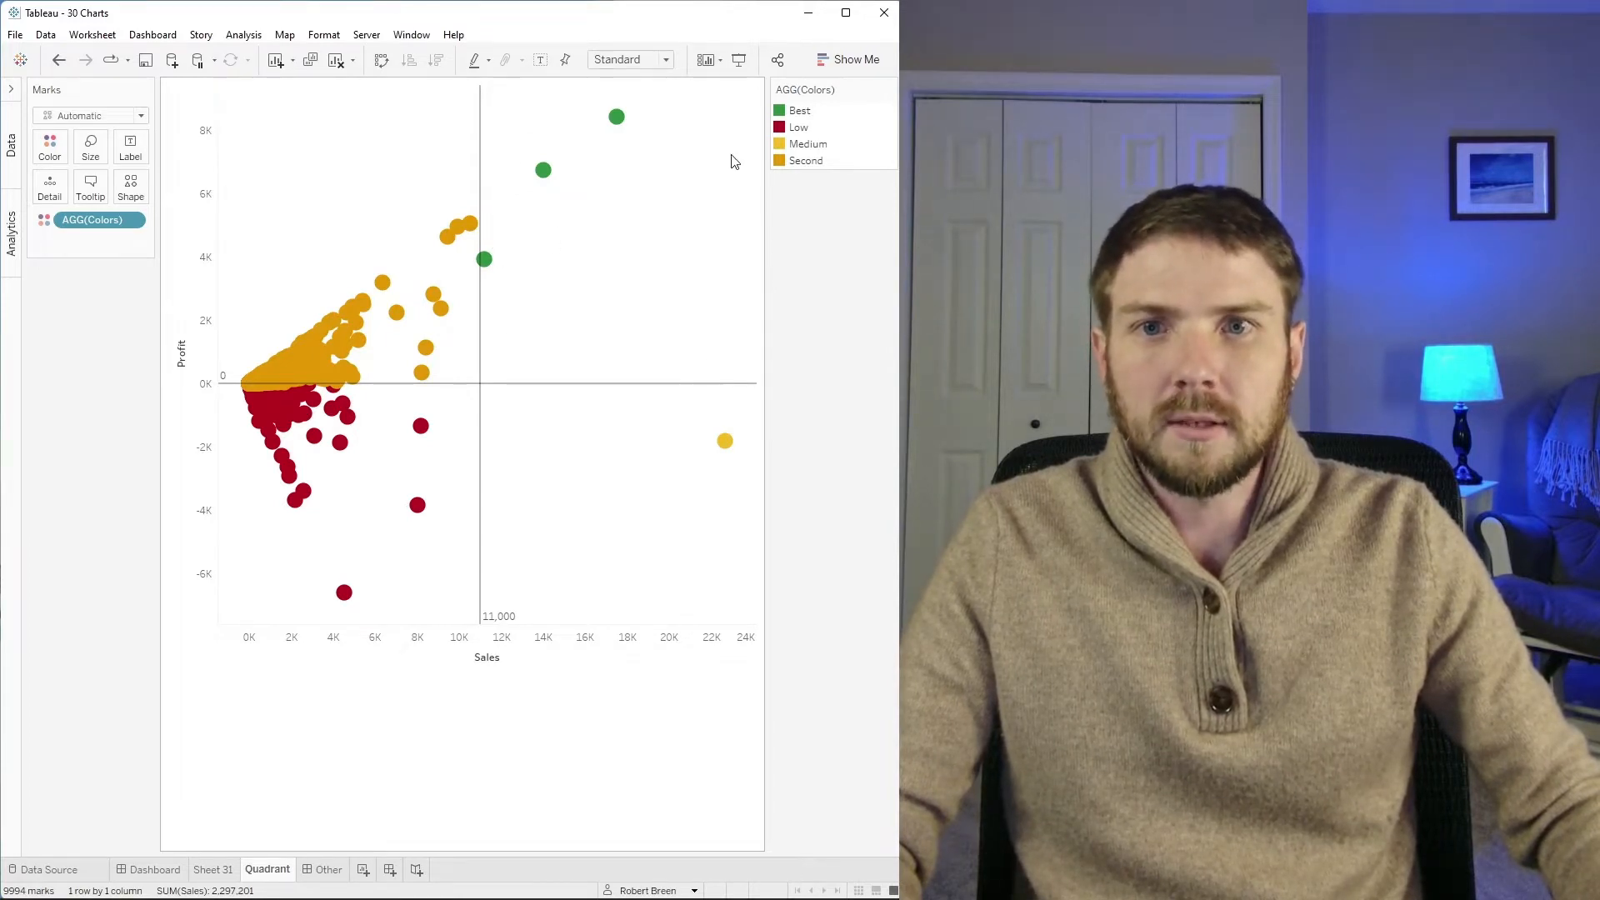
pyautogui.moveTo(727, 440)
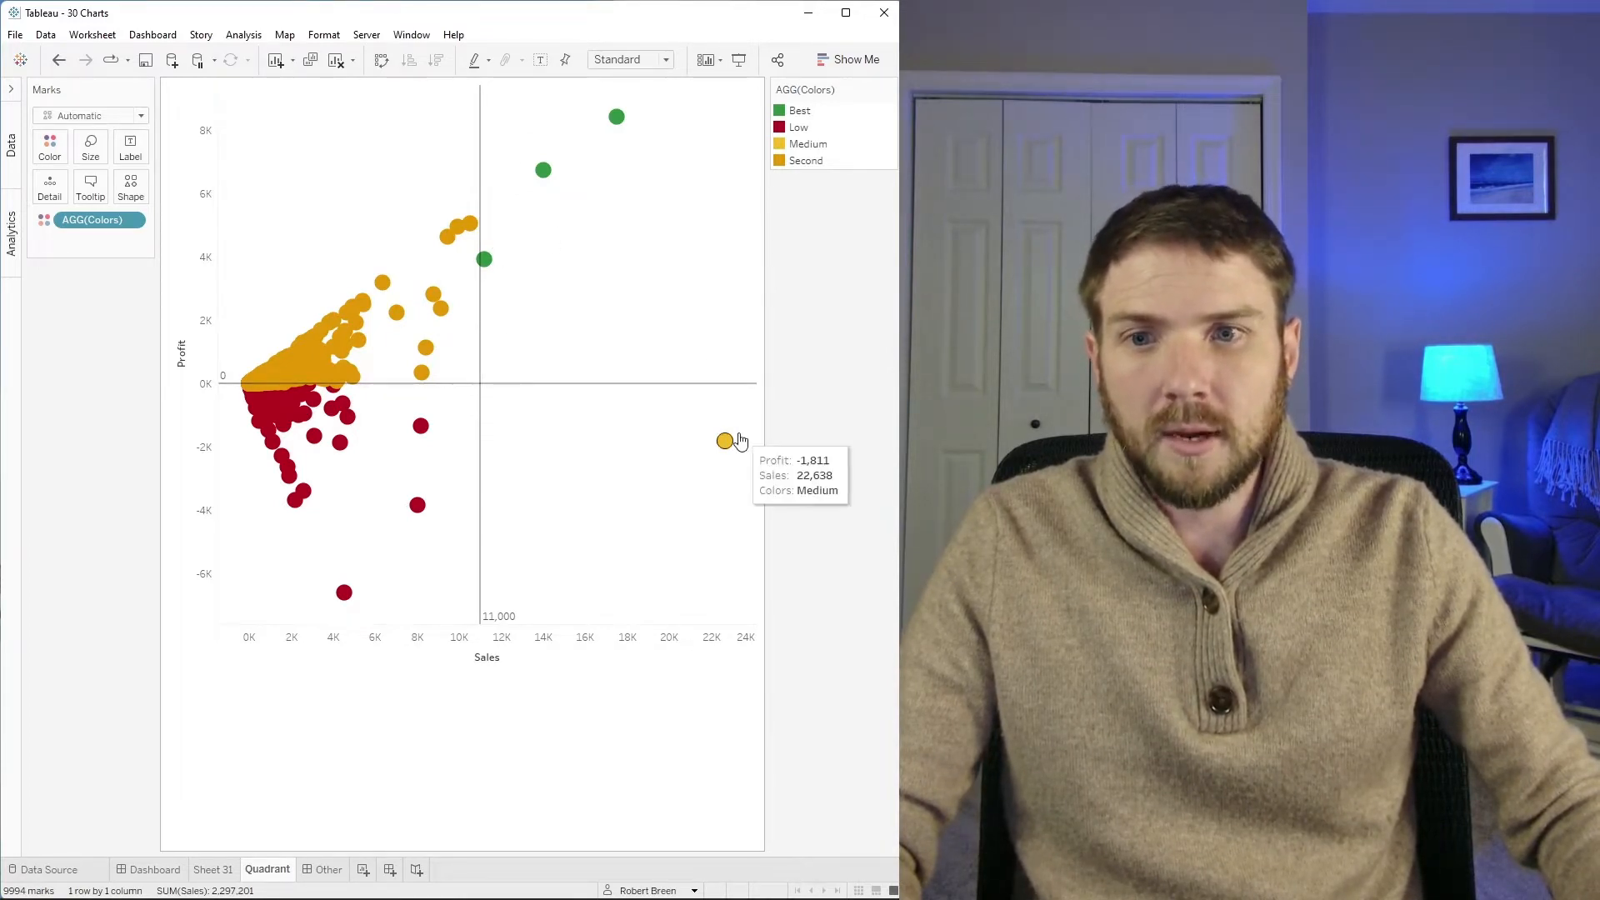
pyautogui.moveTo(279, 656)
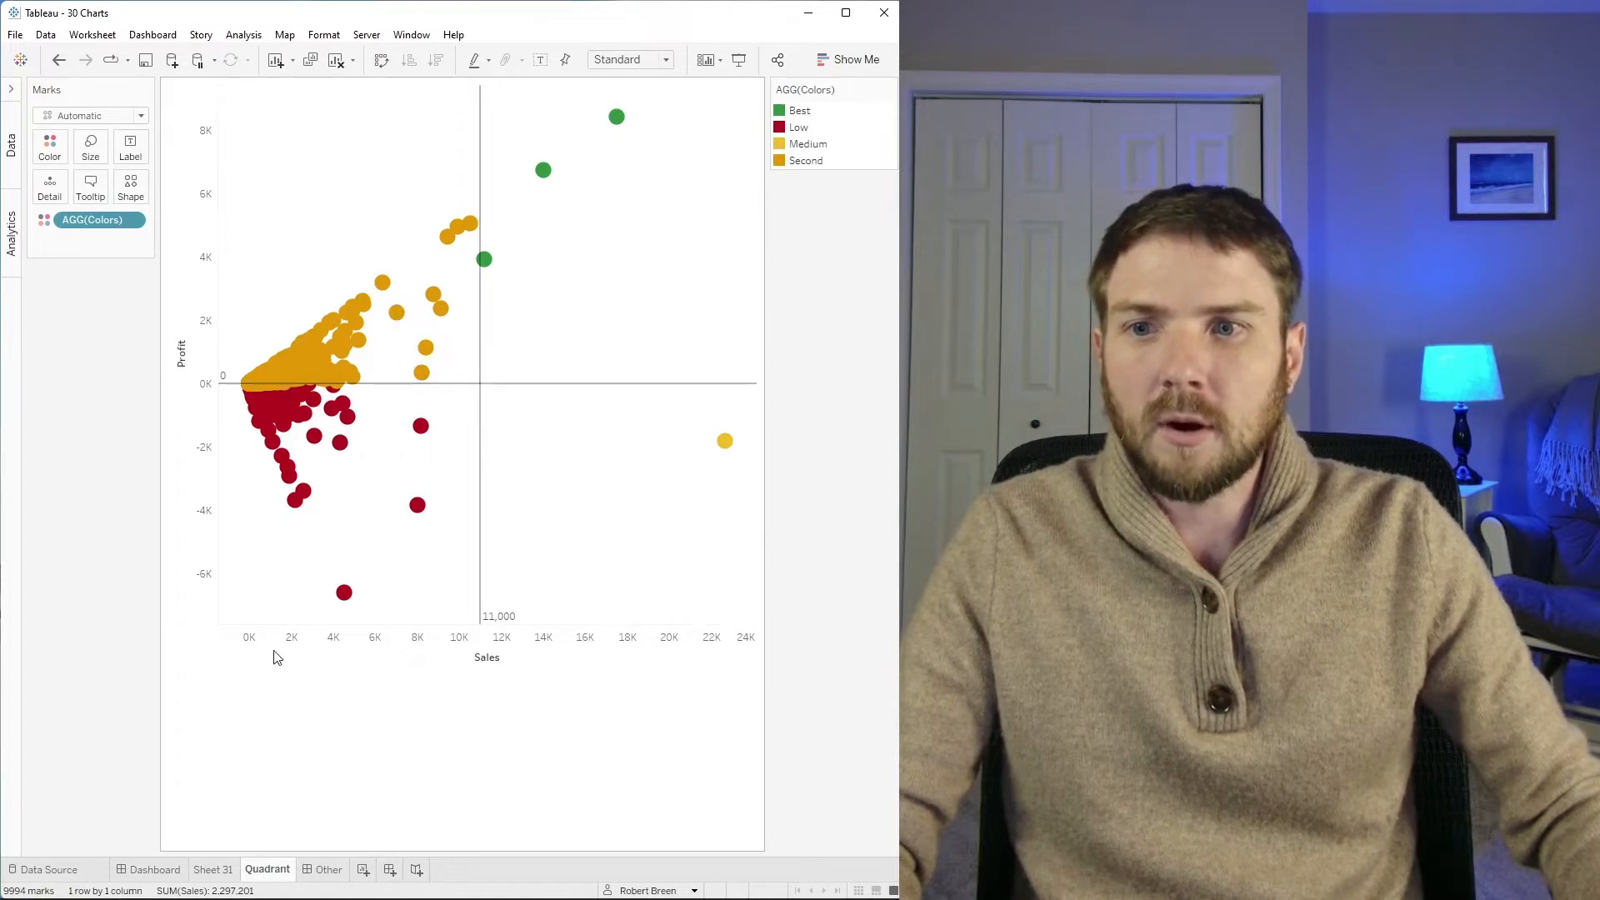
pyautogui.moveTo(337, 447)
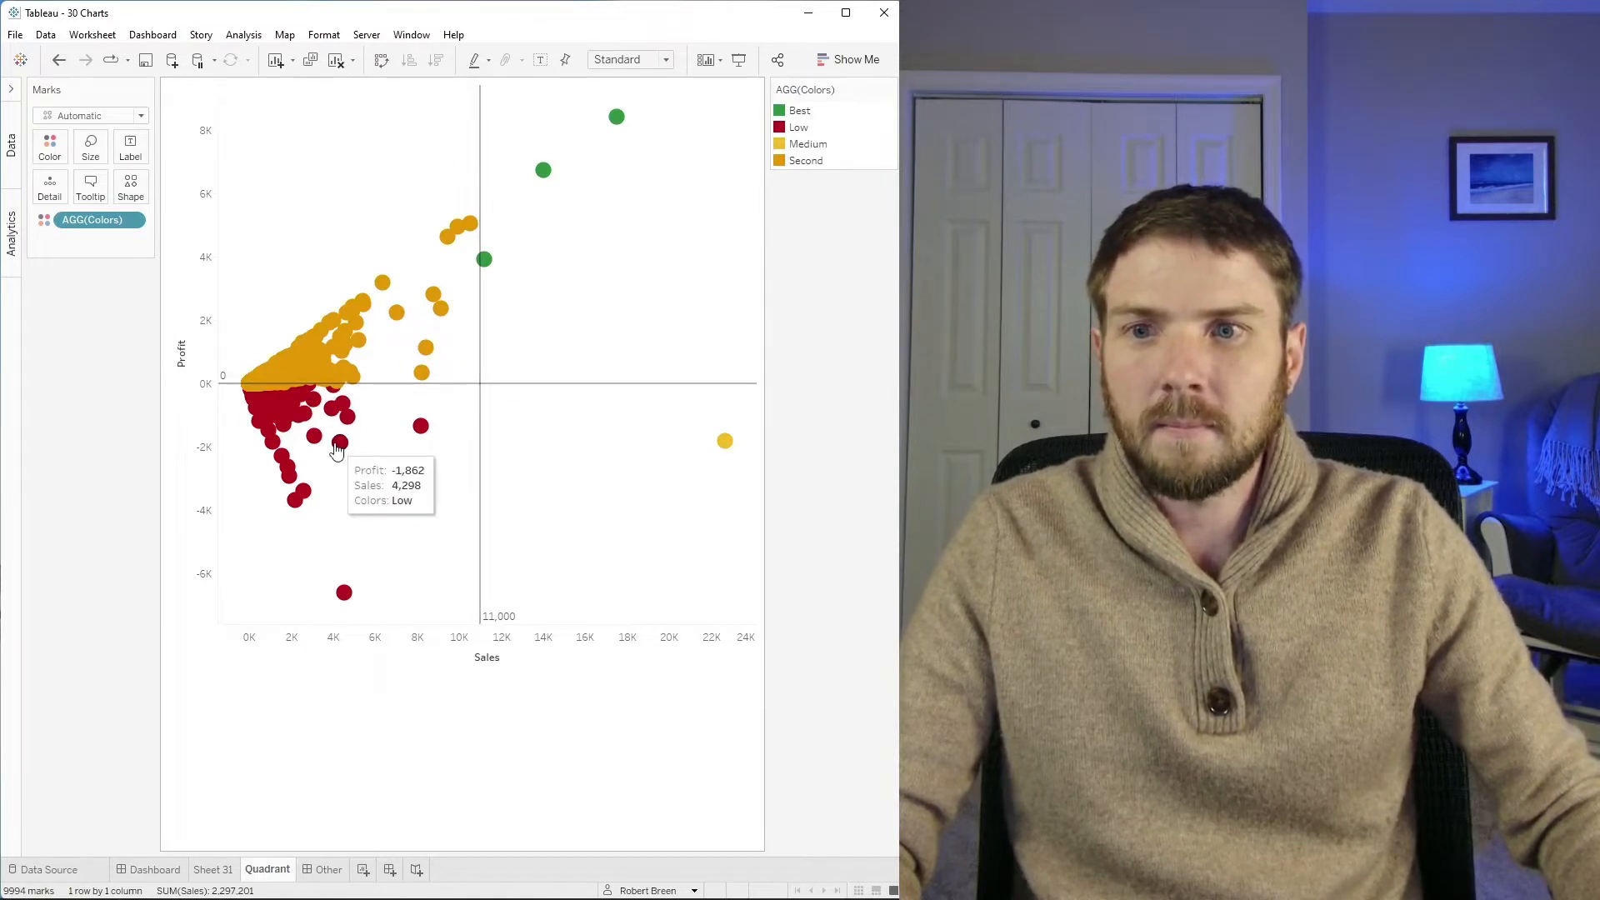
pyautogui.moveTo(745, 265)
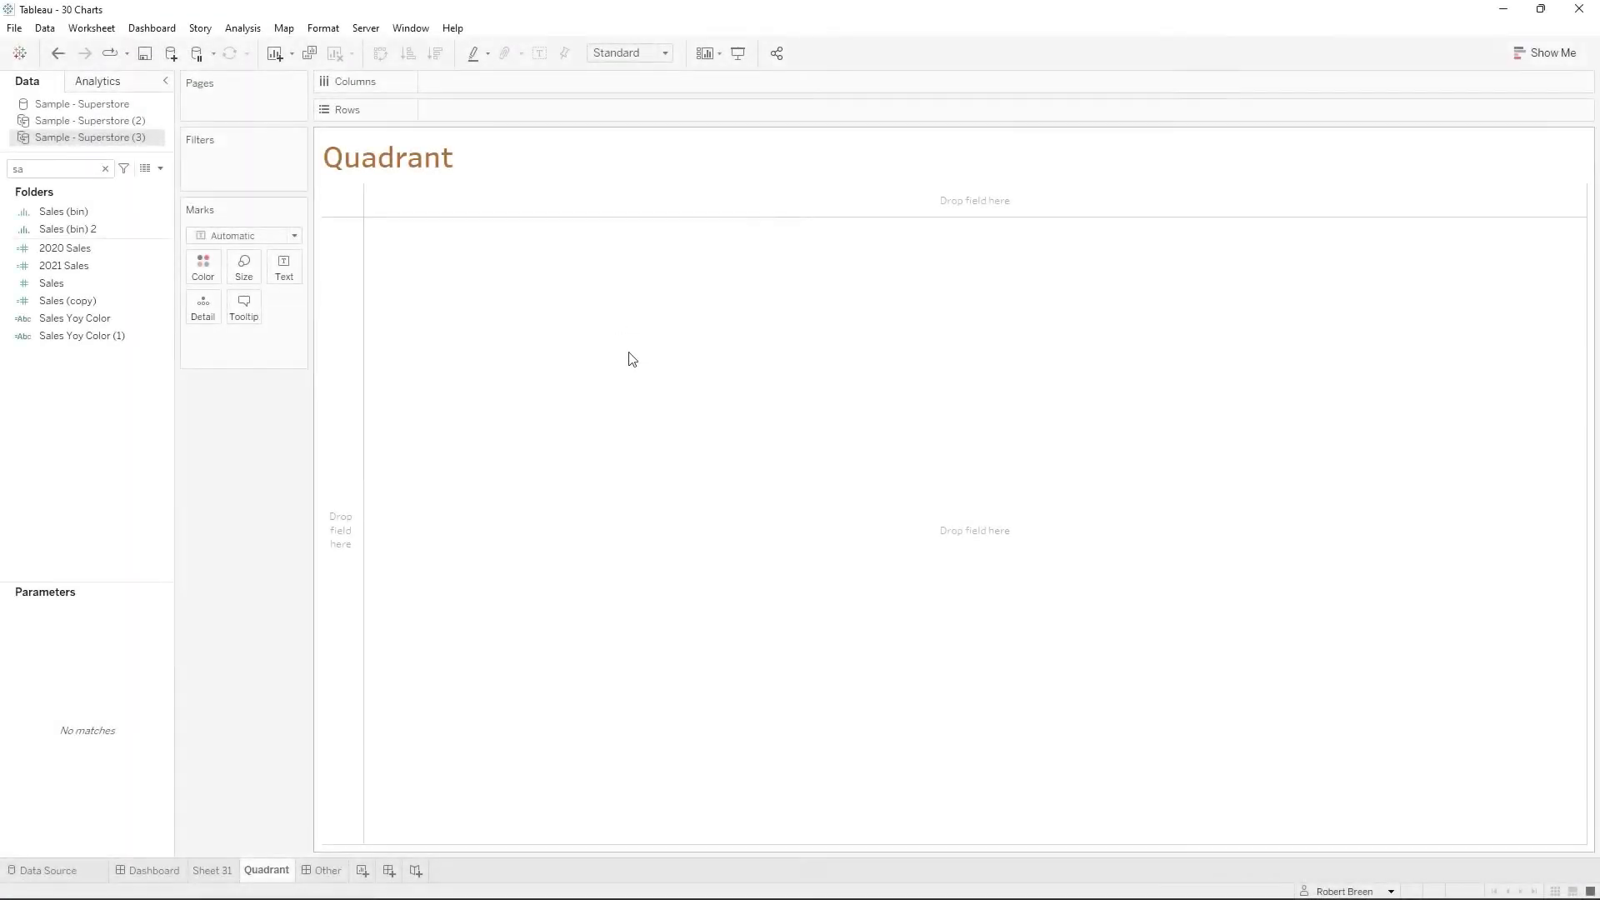
# Place Sales on Columns and Profit on Rows to form the scatter plot
pyautogui.moveTo(52, 284); pyautogui.dragTo(557, 110)
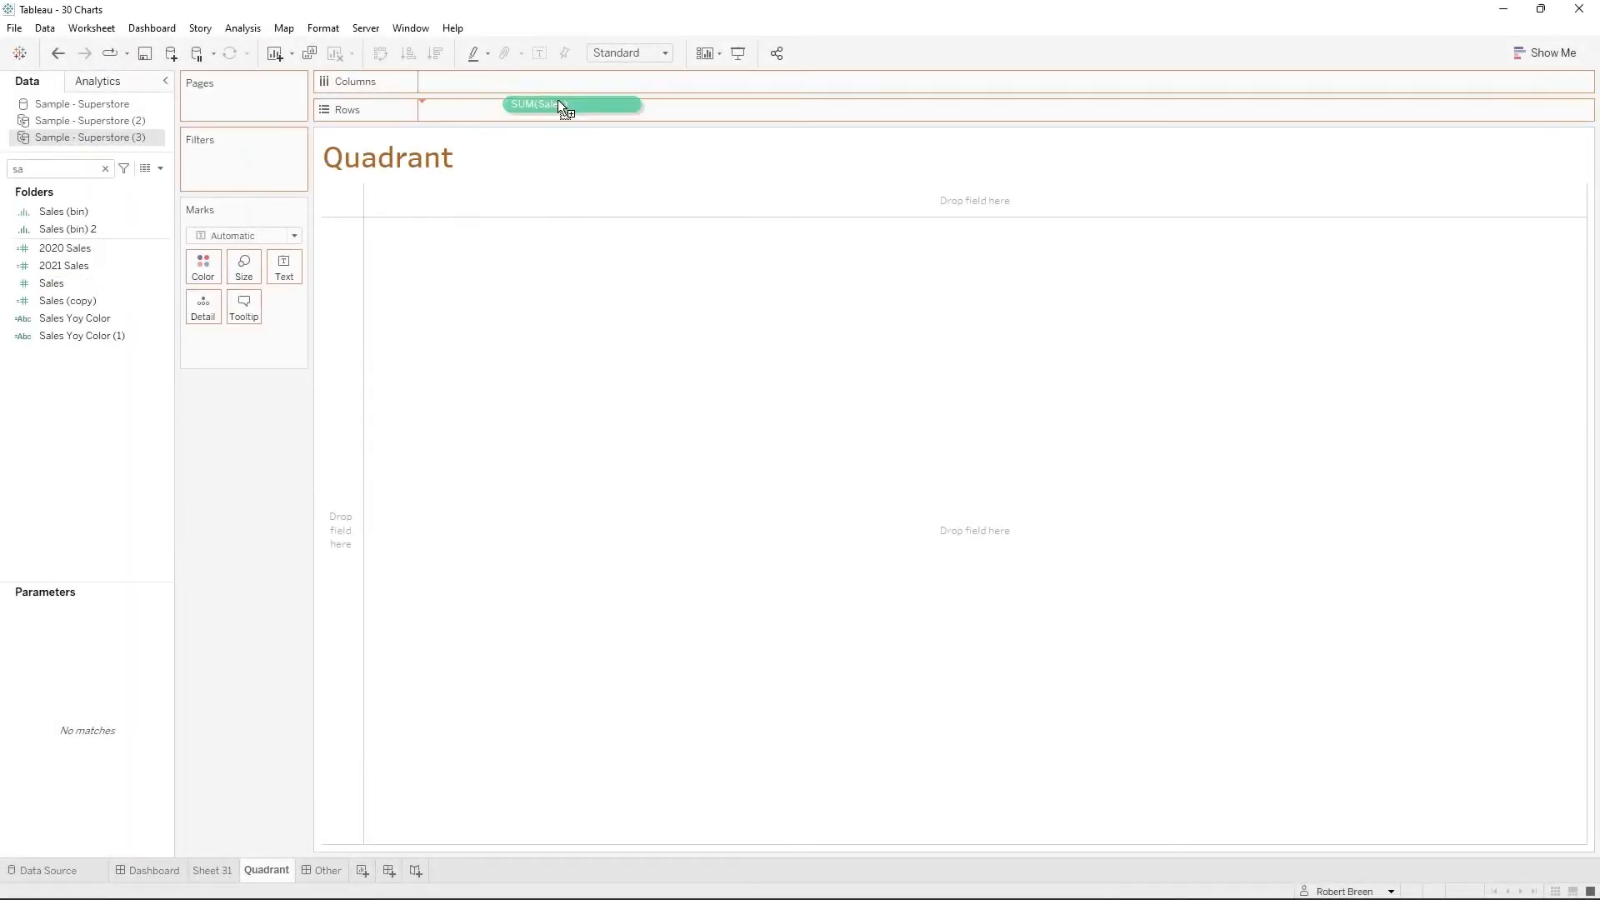
pyautogui.moveTo(568, 105); pyautogui.dragTo(480, 82)
pyautogui.write('pr')
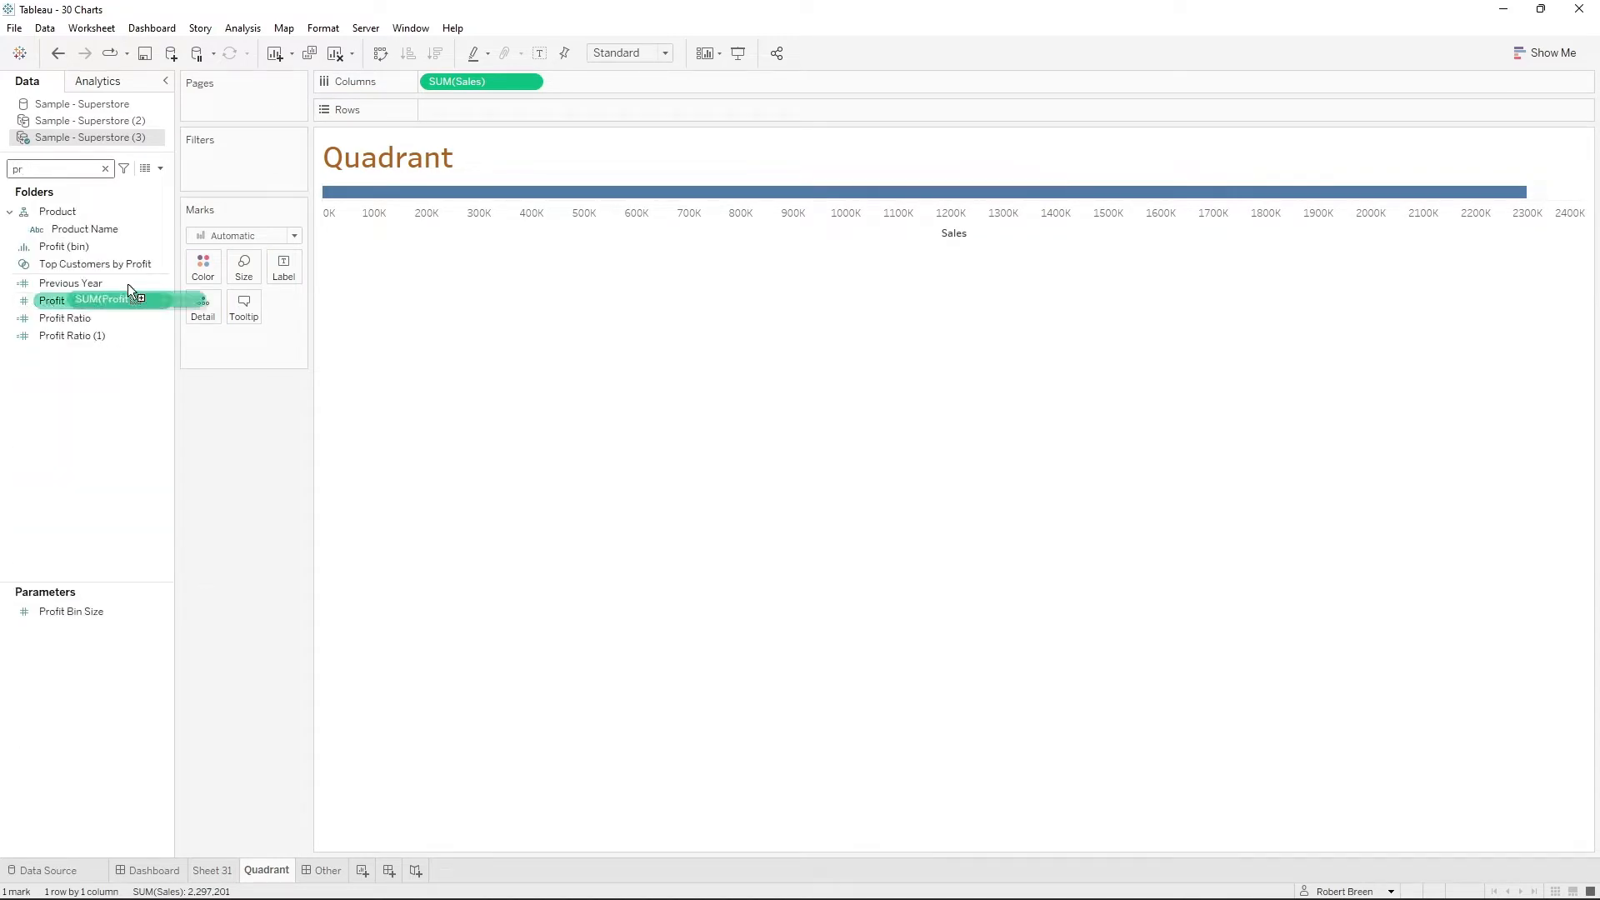
pyautogui.moveTo(52, 300); pyautogui.dragTo(480, 110)
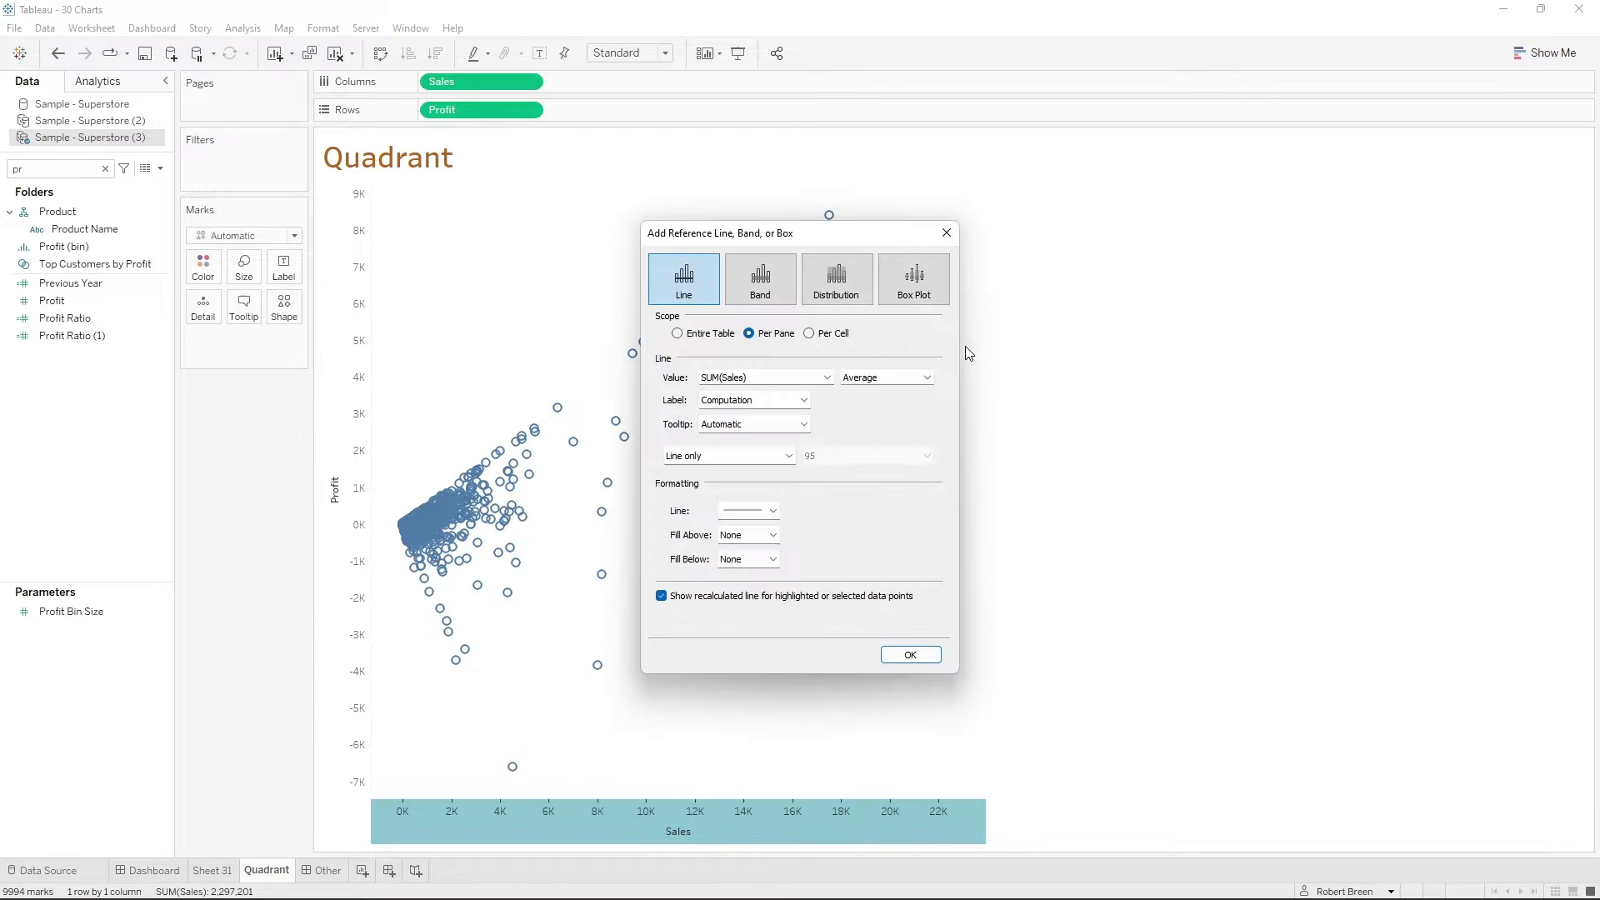
# Add a constant reference line at 11,000 on the Sales axis
pyautogui.click(925, 377)
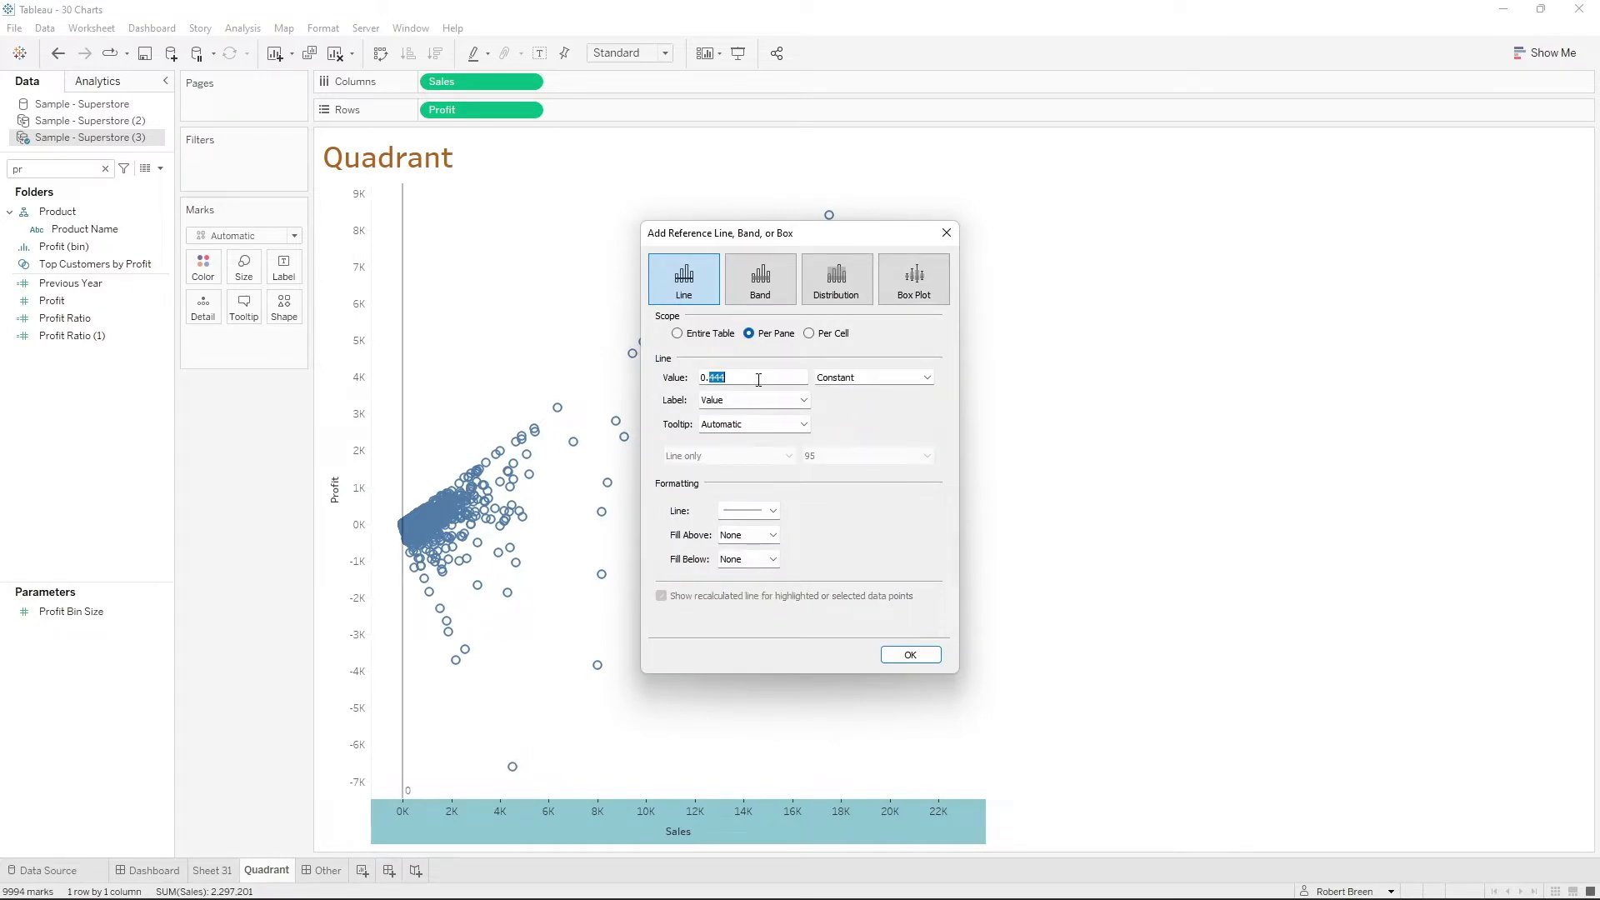
pyautogui.write('11000')
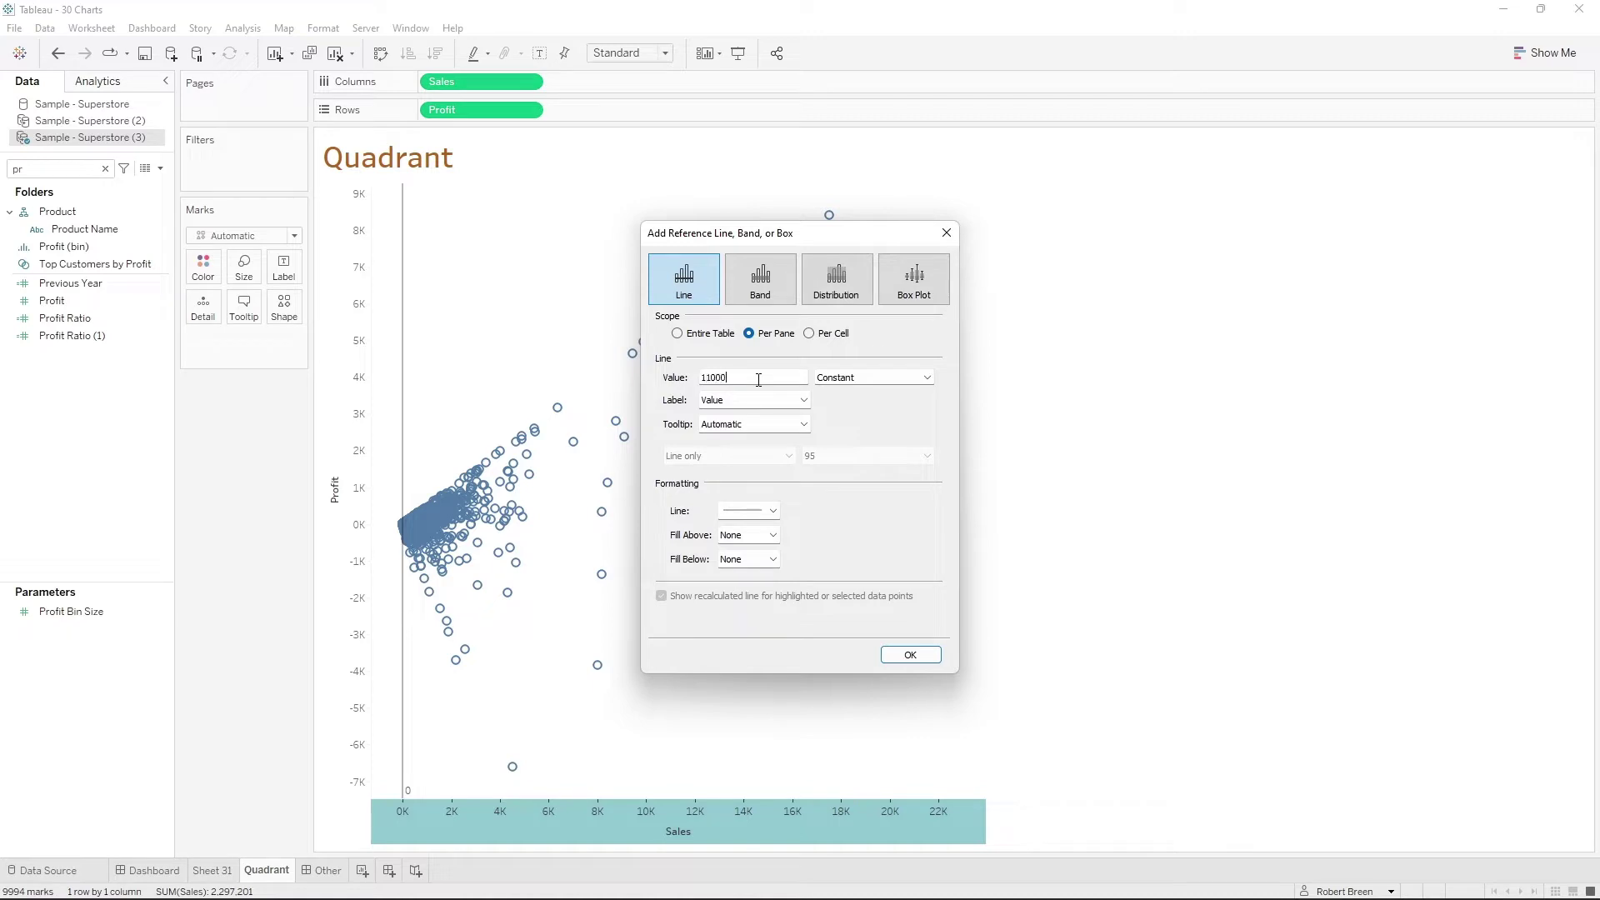
pyautogui.click(911, 654)
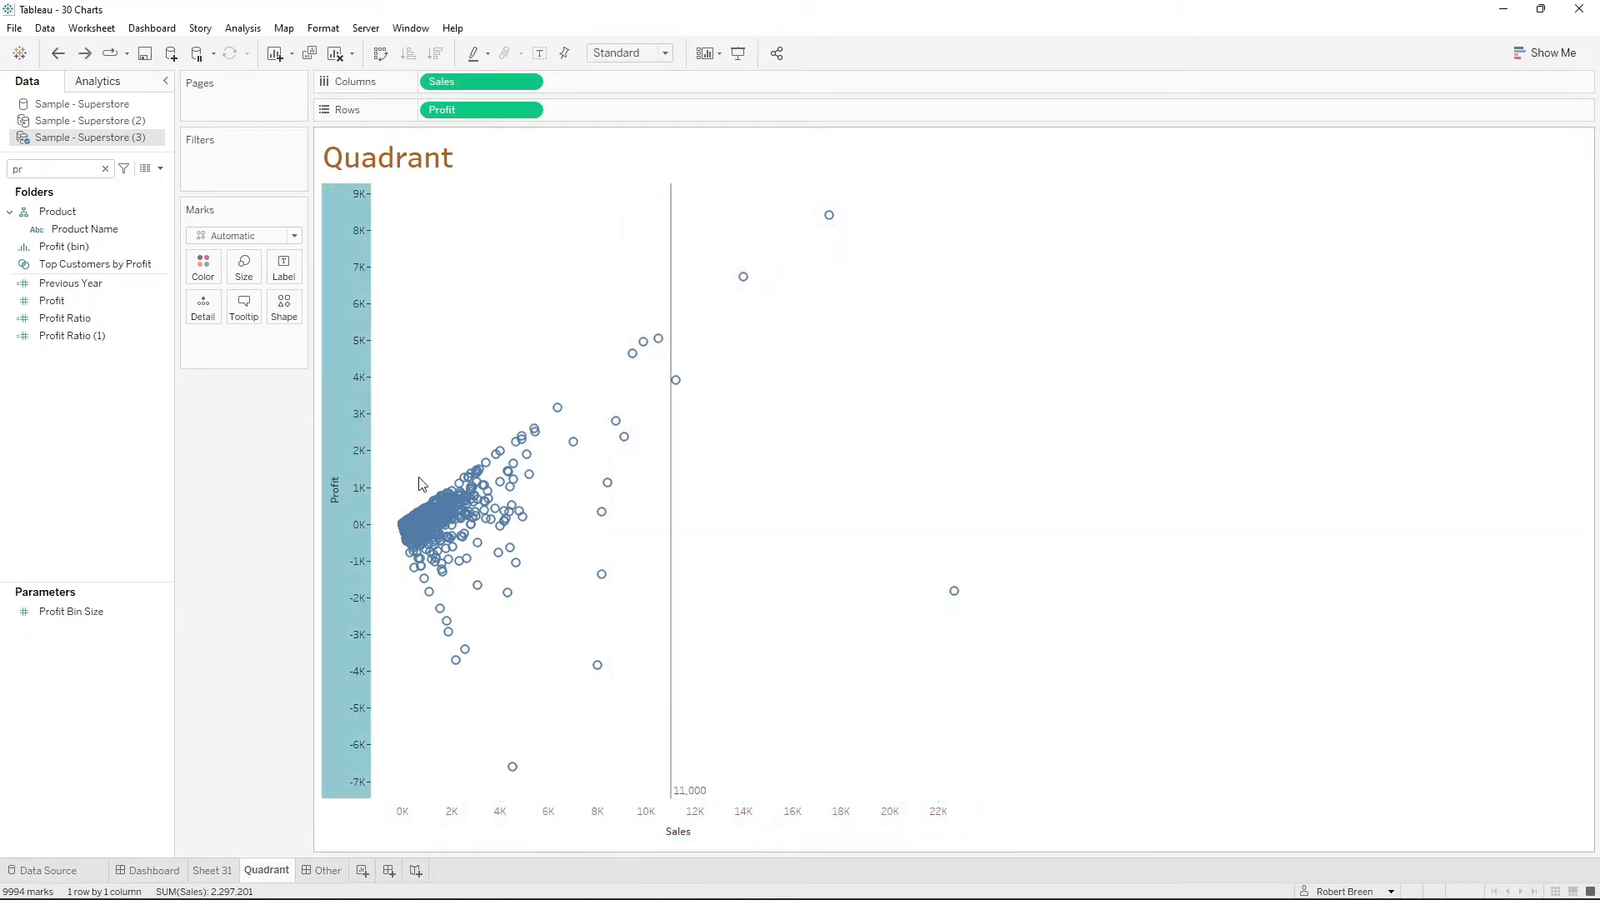
# Add a constant reference line at 0 on the Profit axis, forming four quadrants
pyautogui.rightClick(350, 425)
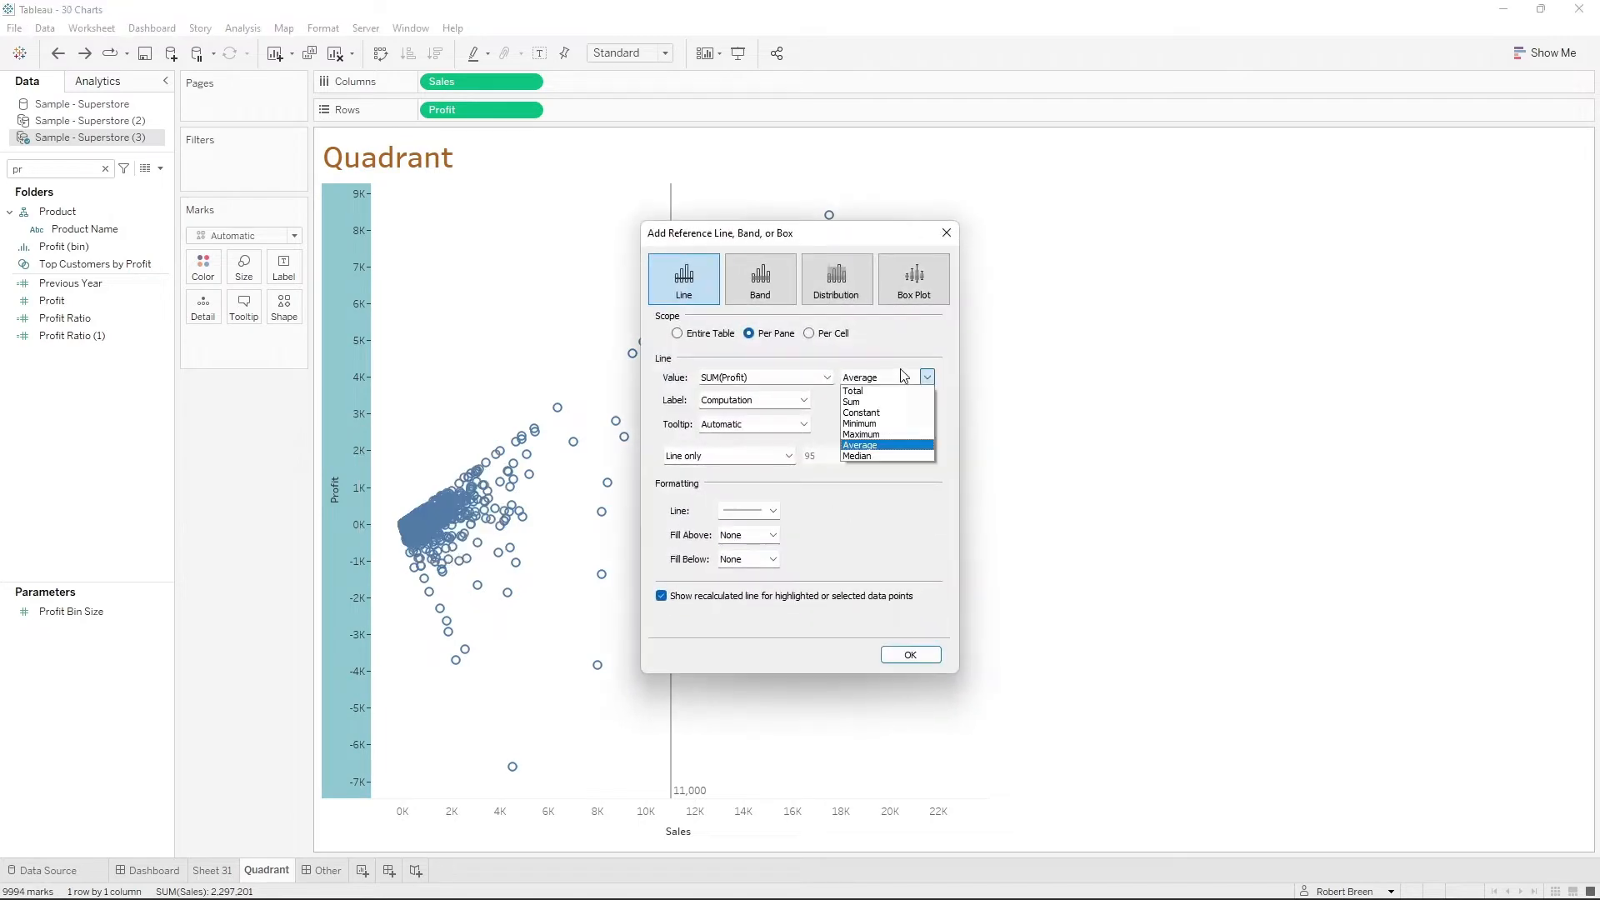
pyautogui.click(860, 414)
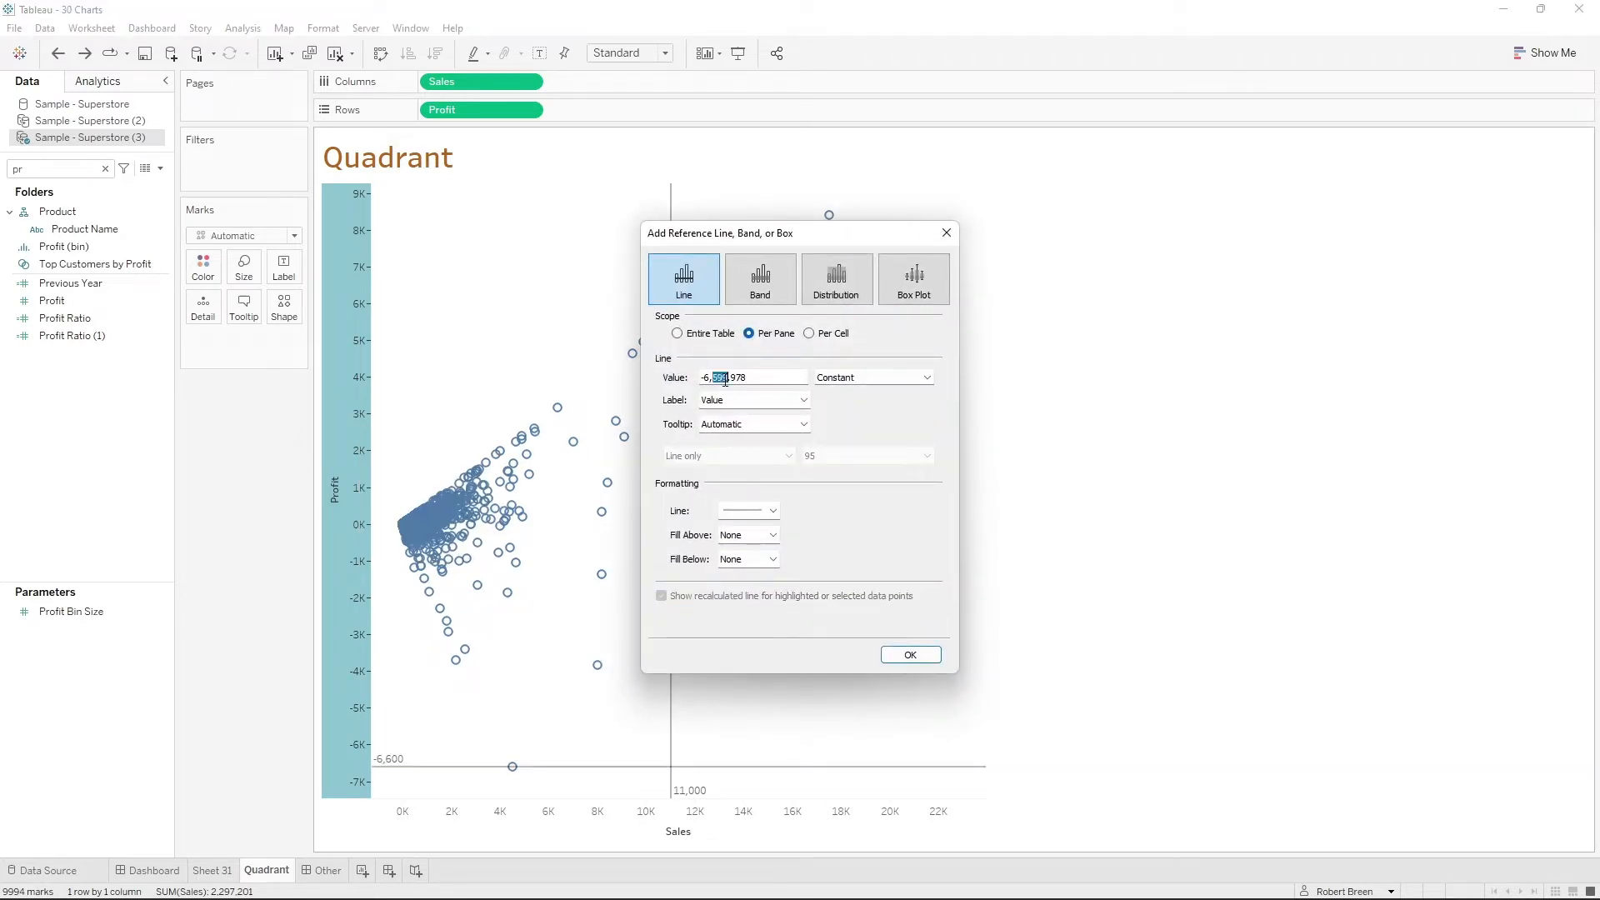
pyautogui.write('0')
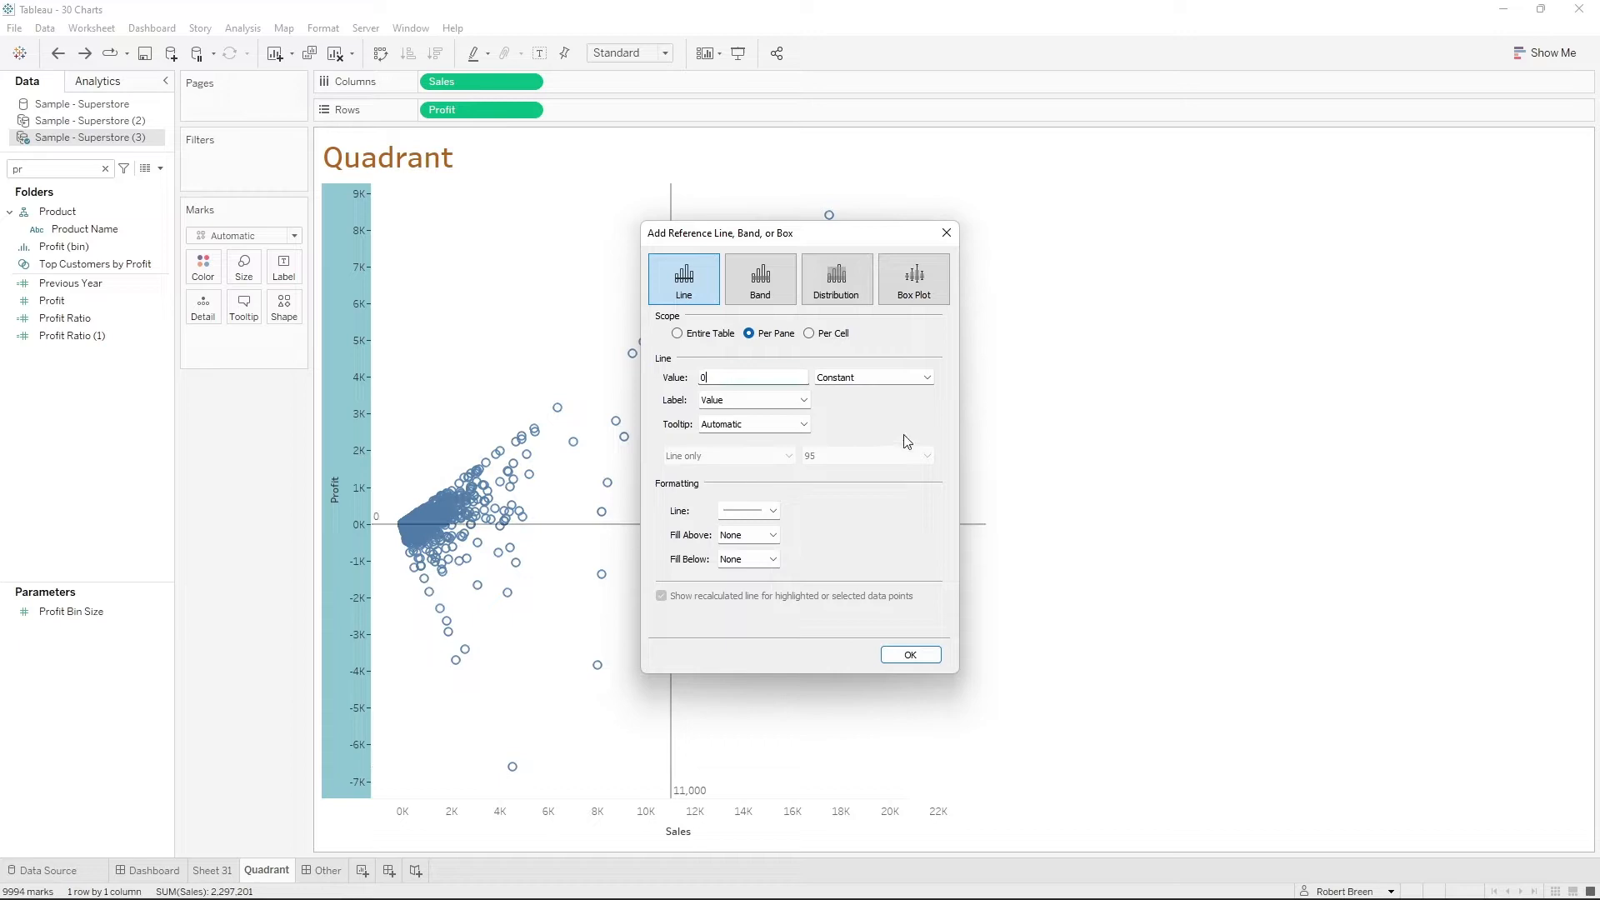
pyautogui.click(910, 654)
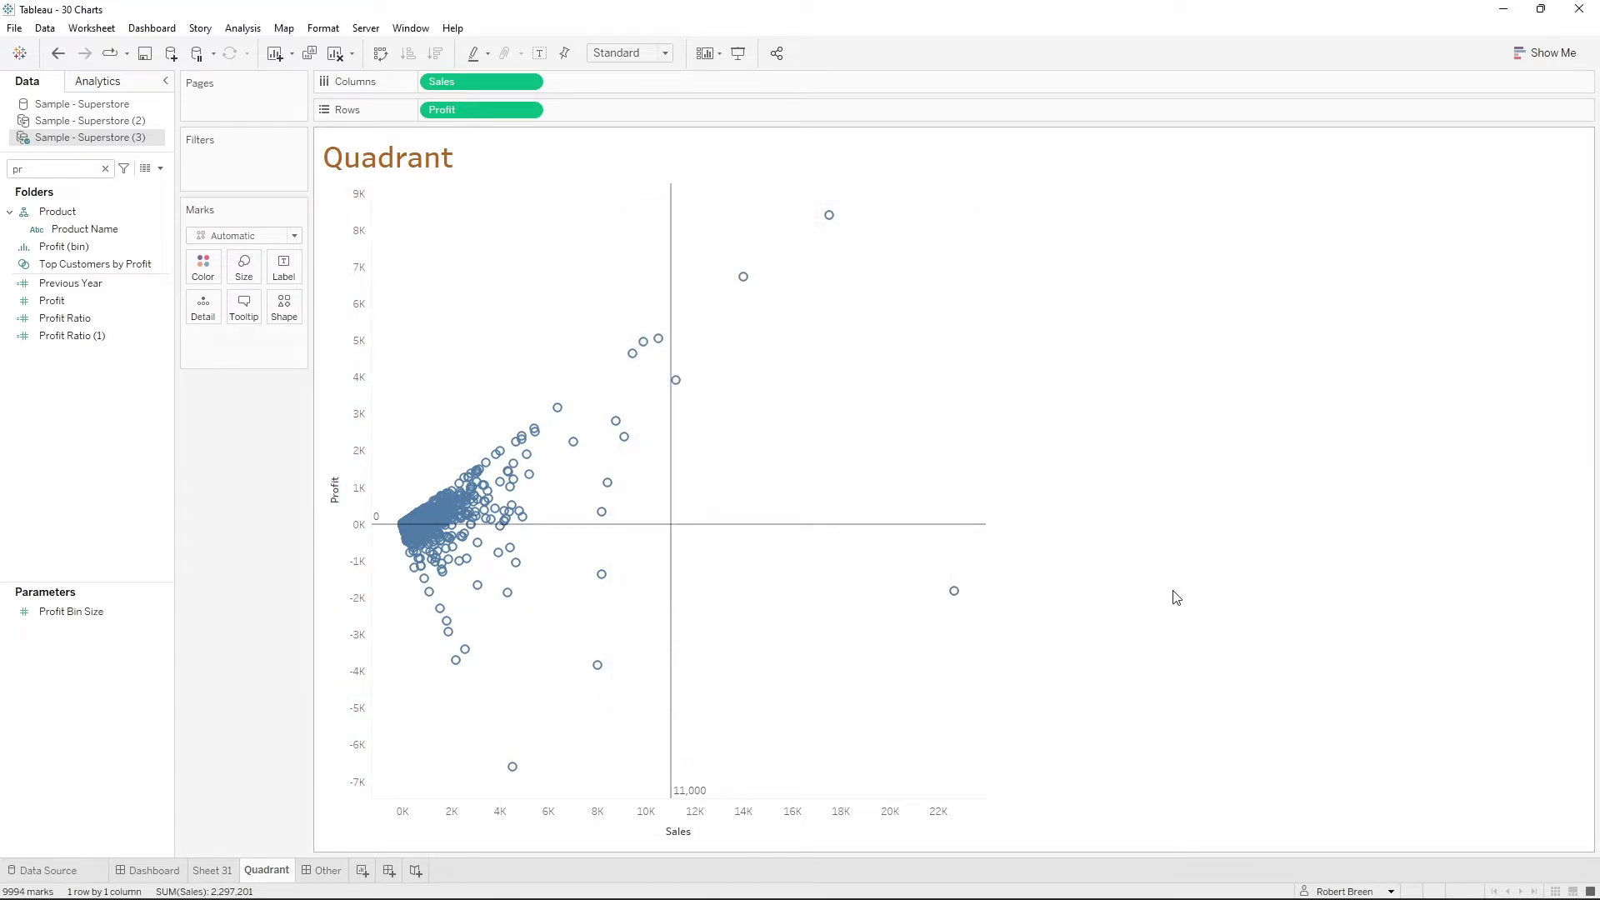
# Create a new calculated field named Colors
pyautogui.click(164, 168)
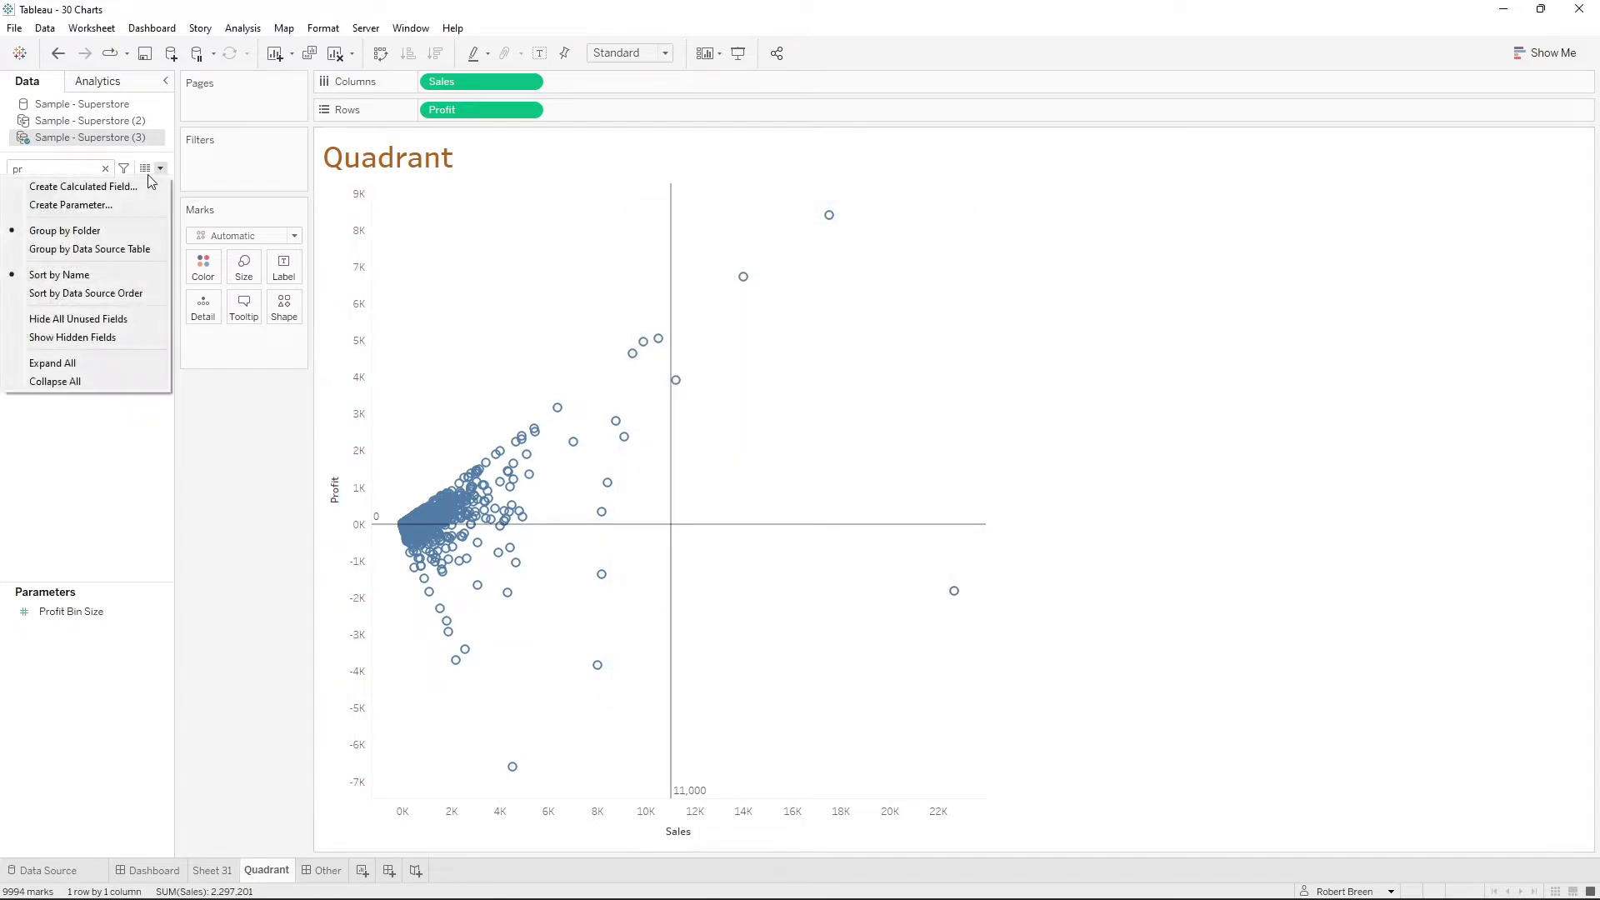
pyautogui.click(84, 187)
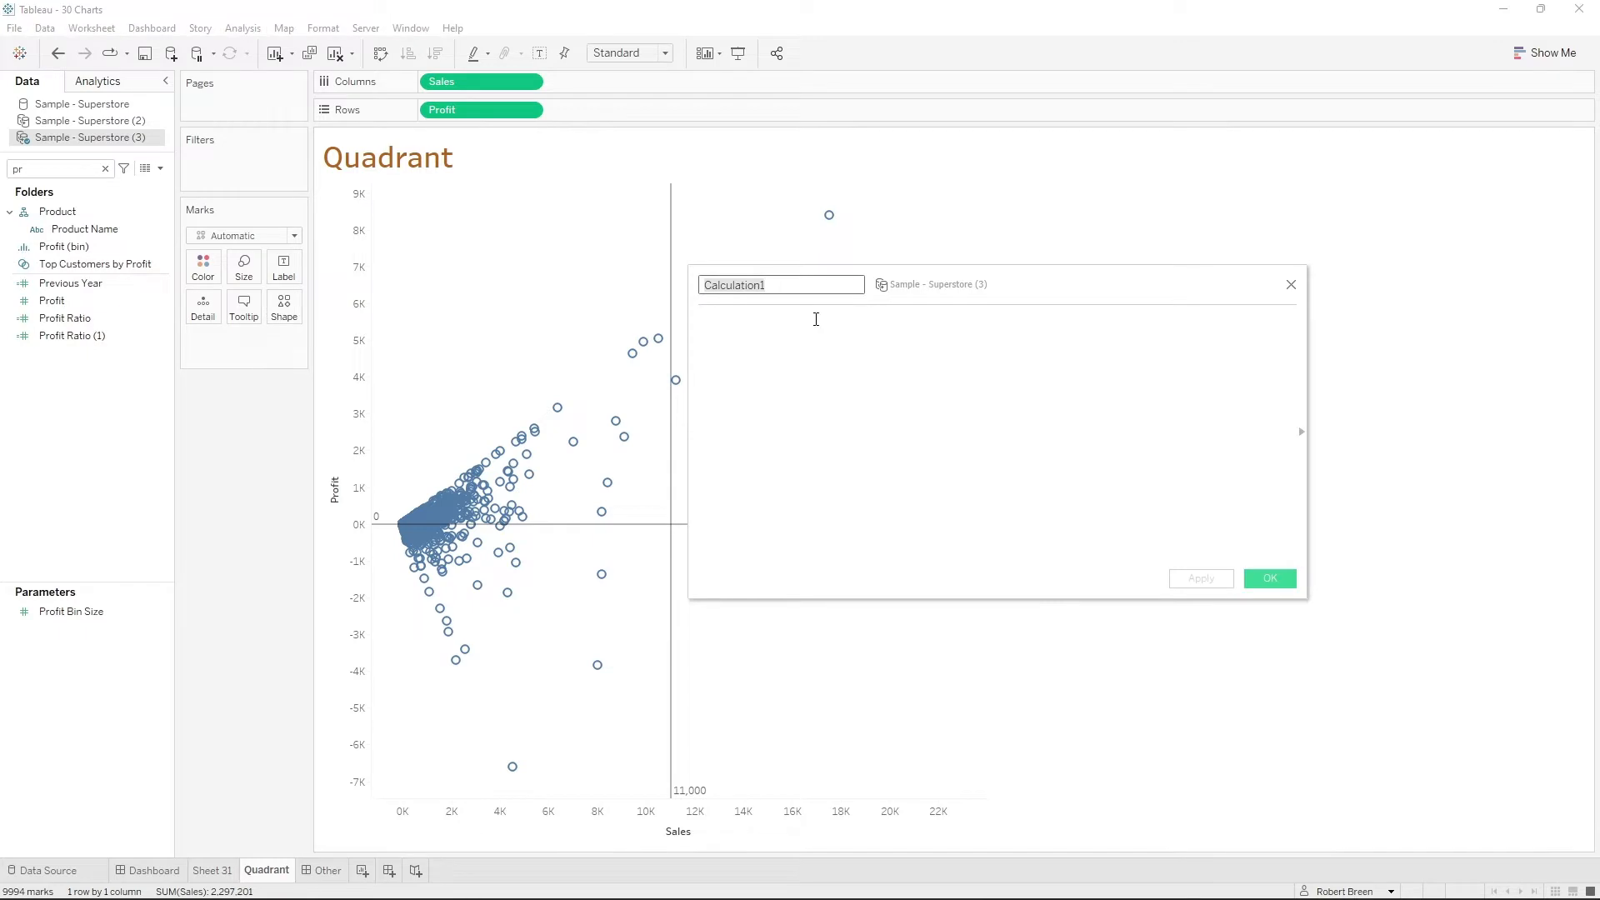
pyautogui.write('Colors')
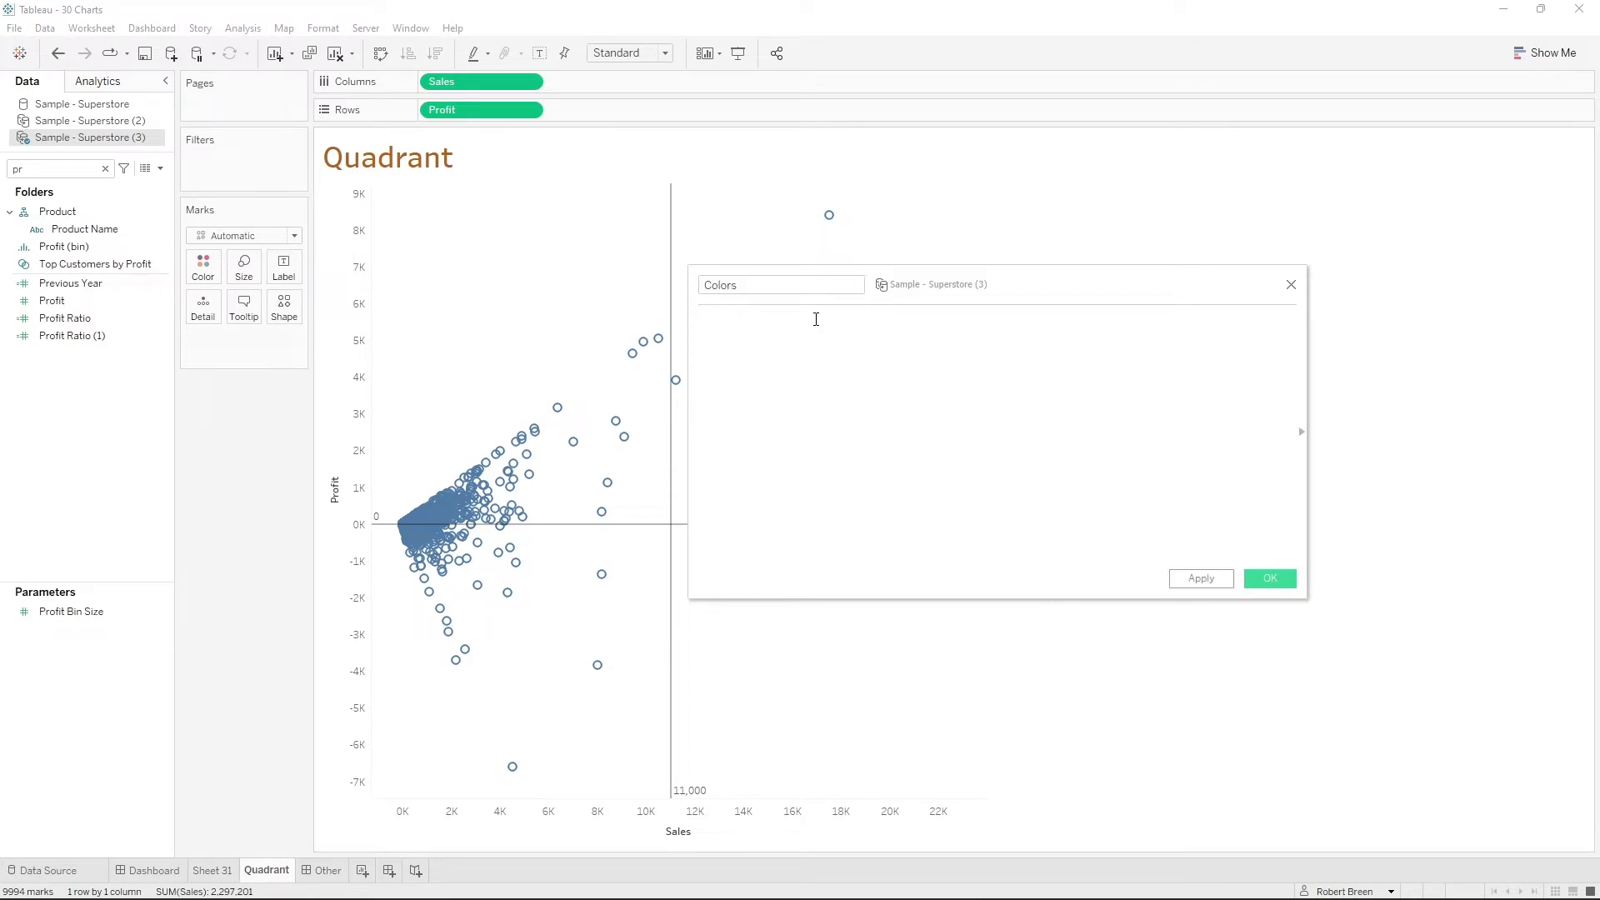
# Write the first rule: if SUM([Sales]) > 11000 and SUM([Profit]) > 0 then "Green"
pyautogui.write('if')
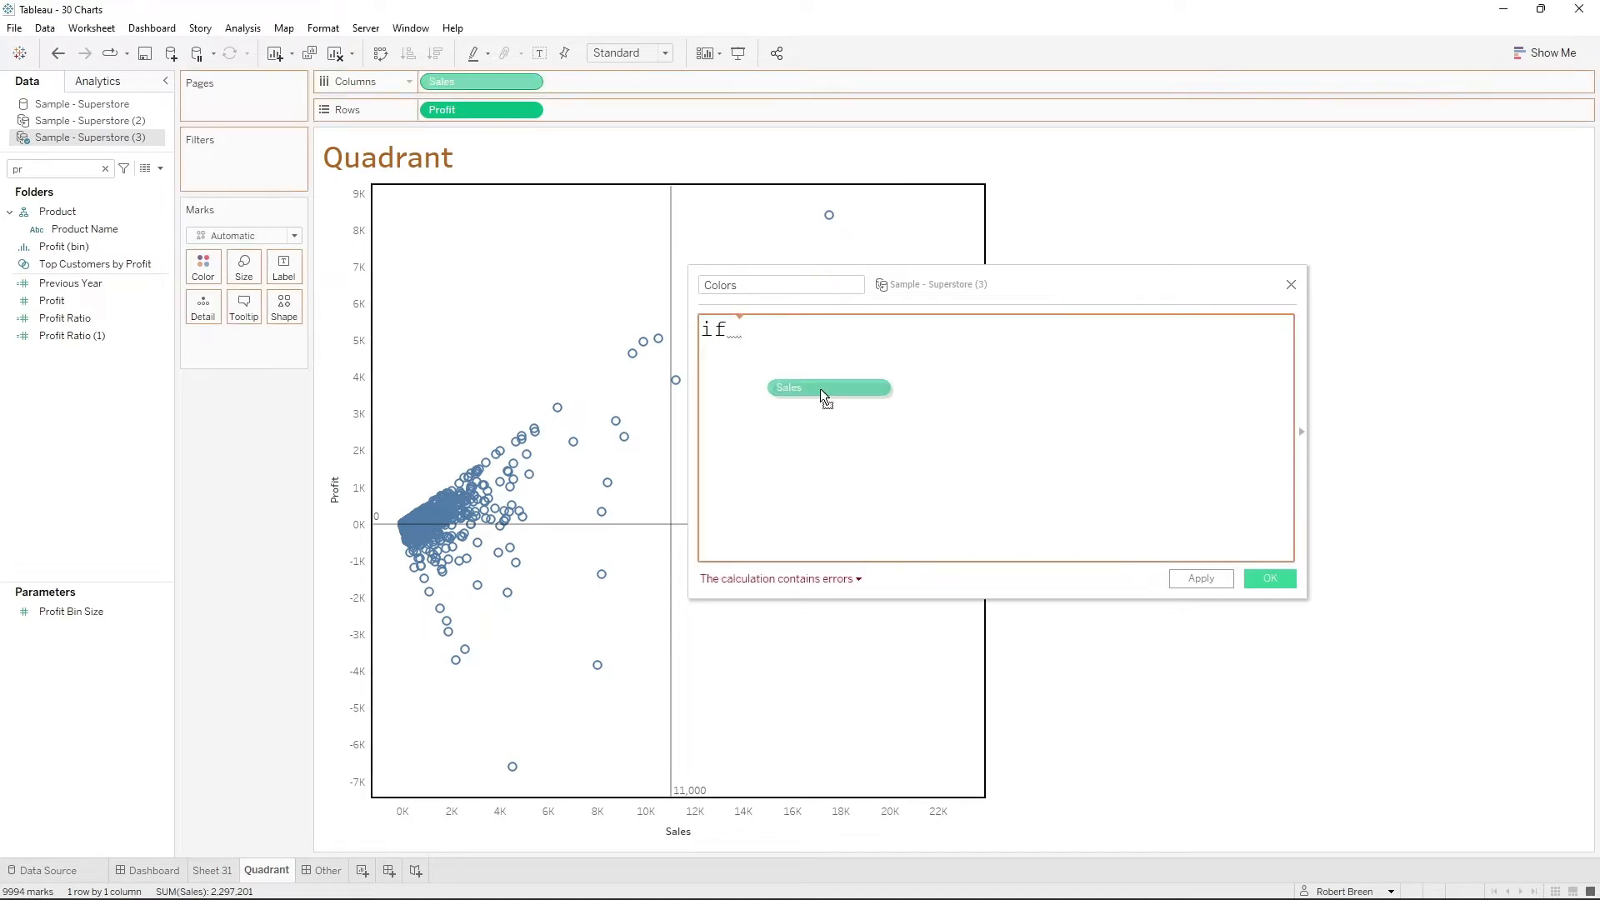
pyautogui.write('SUM([Sales]) >')
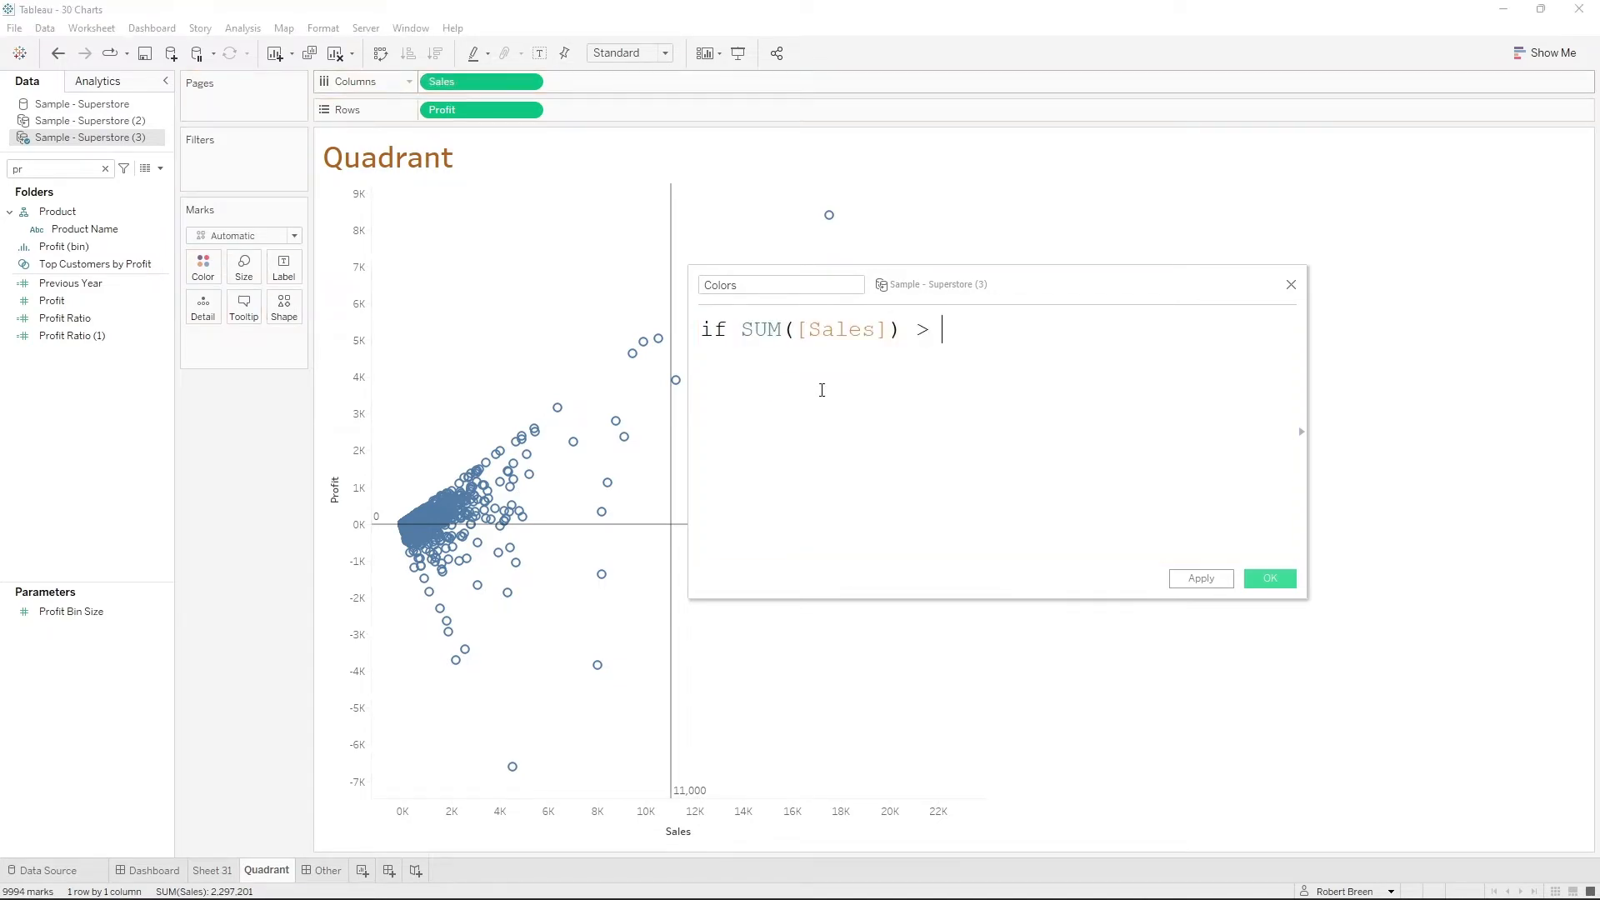
pyautogui.write('11000')
pyautogui.write('and')
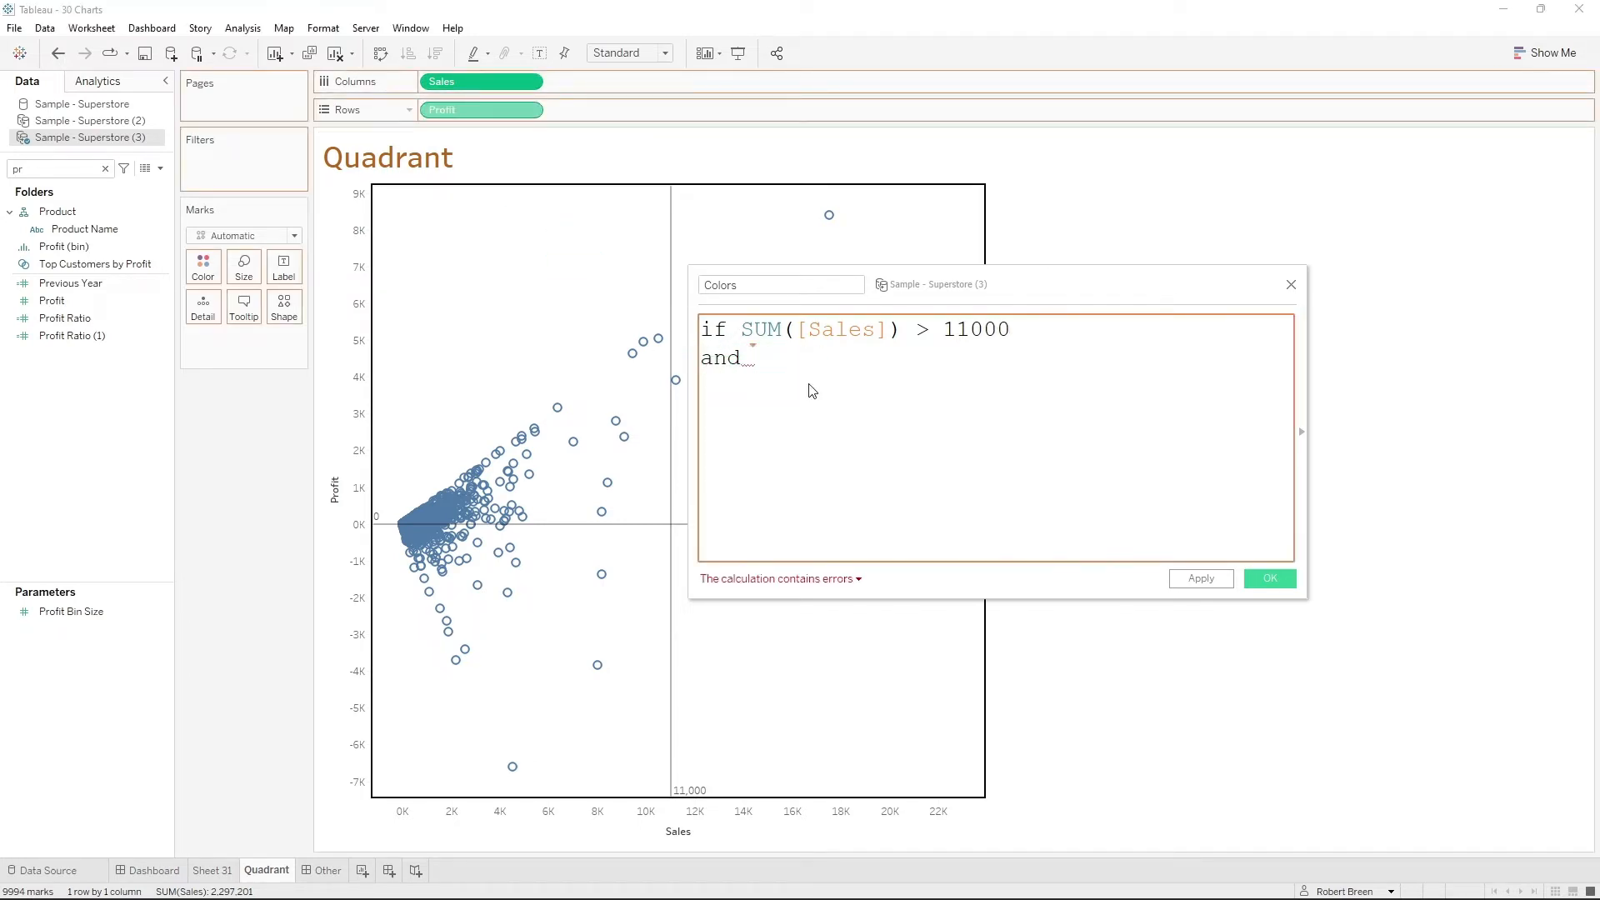
pyautogui.write('SUM([Profit]) > 0')
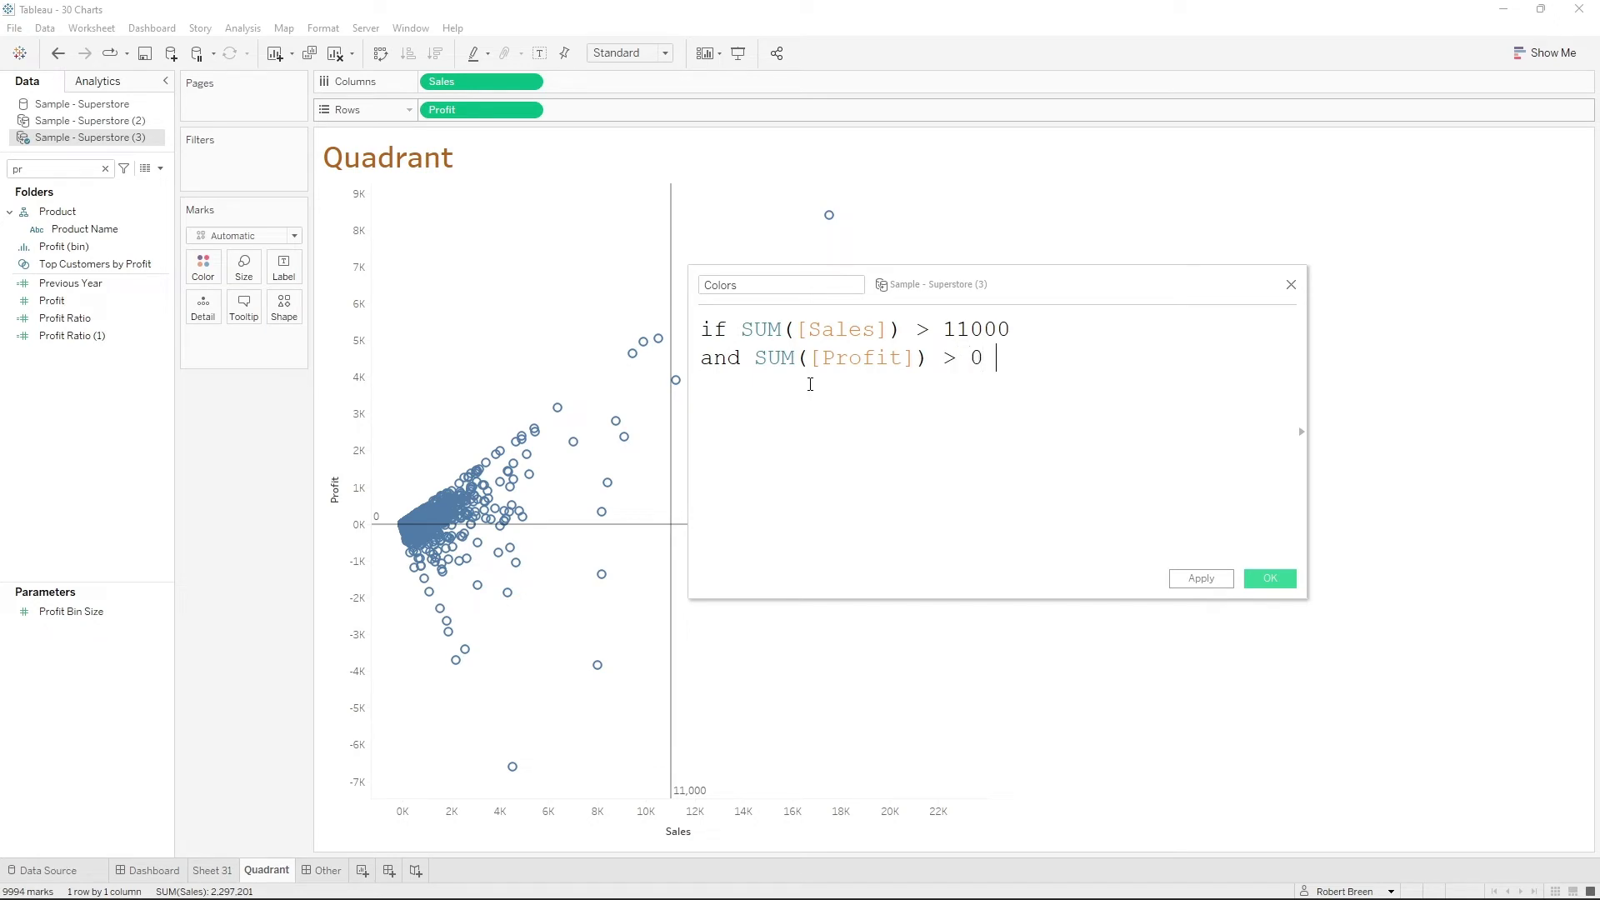
pyautogui.write('then "Green')
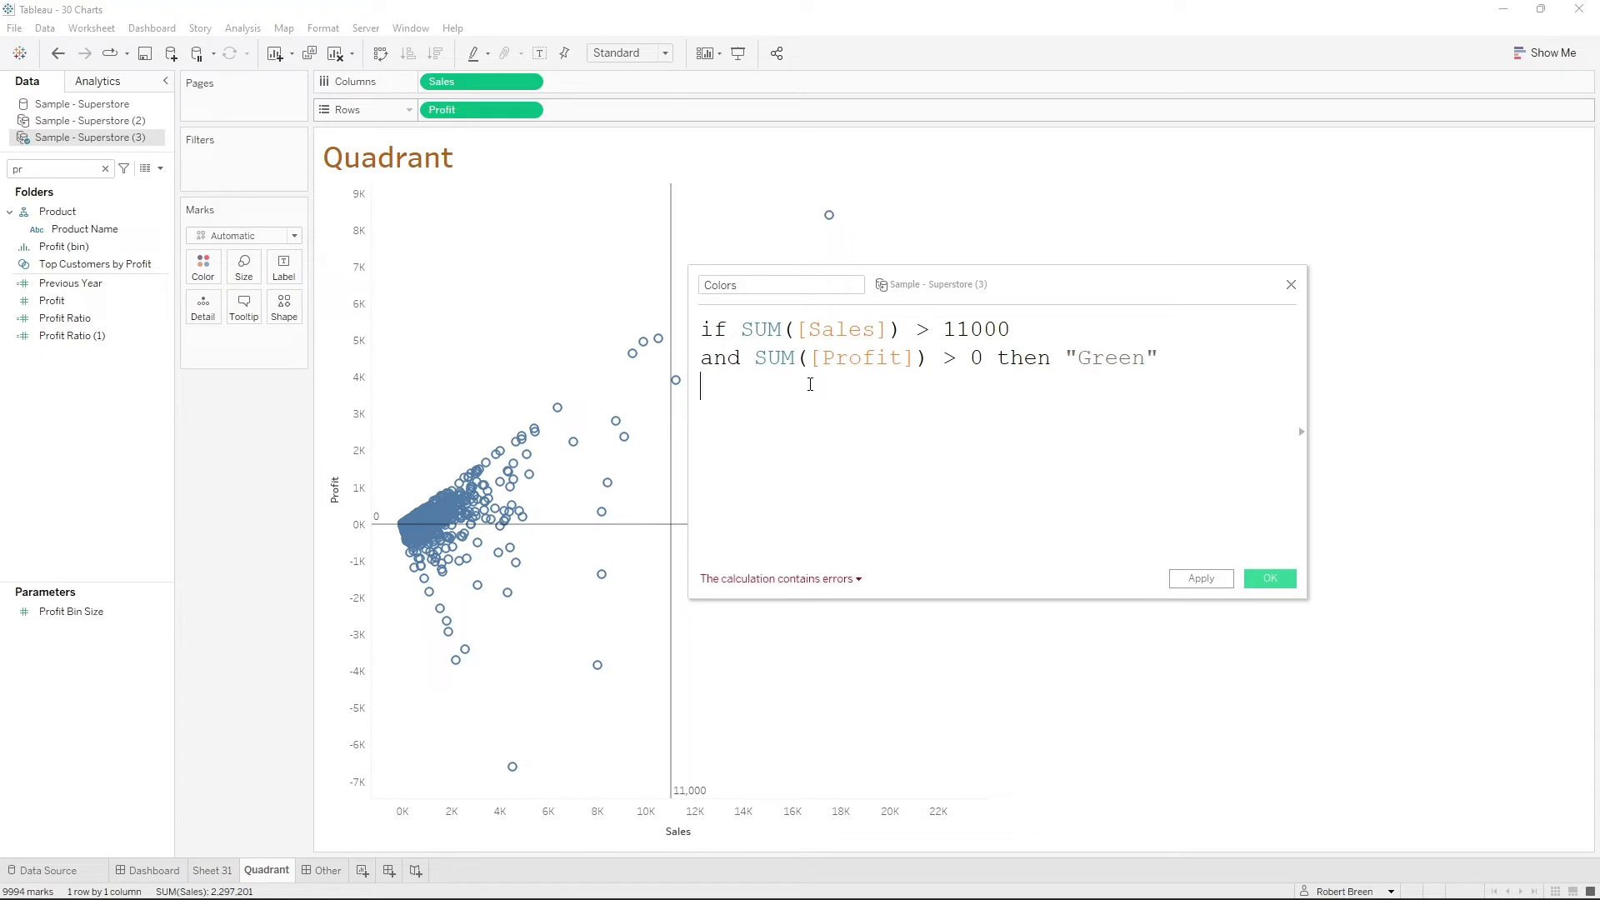
# Add the elseif branch returning "Orange" for Sales below 11000 with positive Profit
pyautogui.write('else')
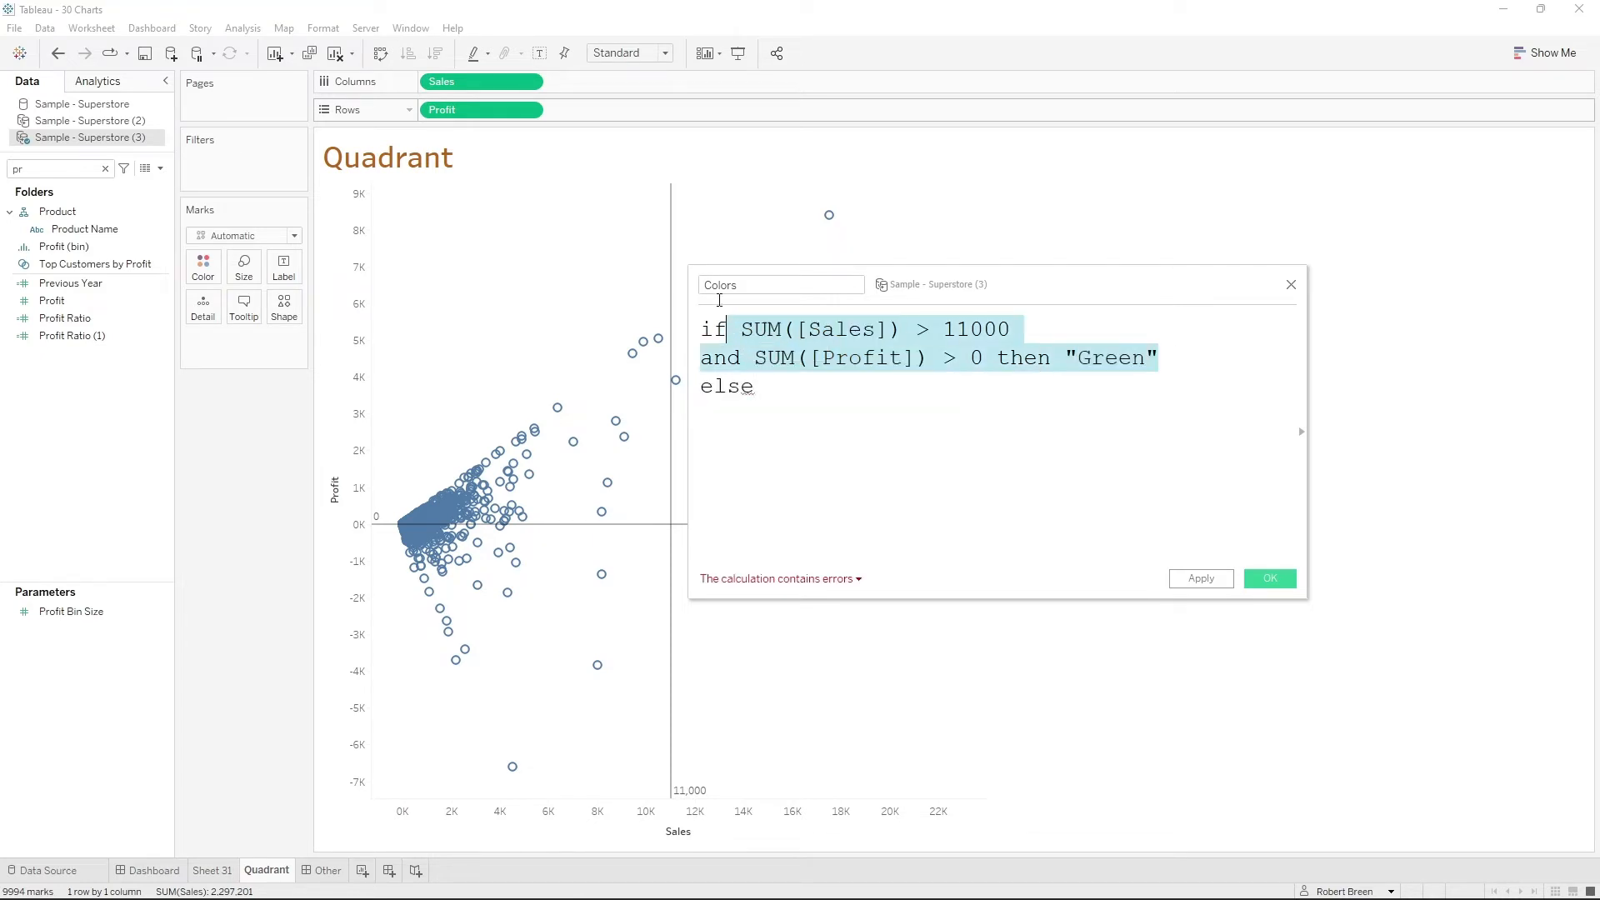
pyautogui.write('elseif SUM([Sales]) > 11000 and SUM([Profit]) > 0 then "Green"')
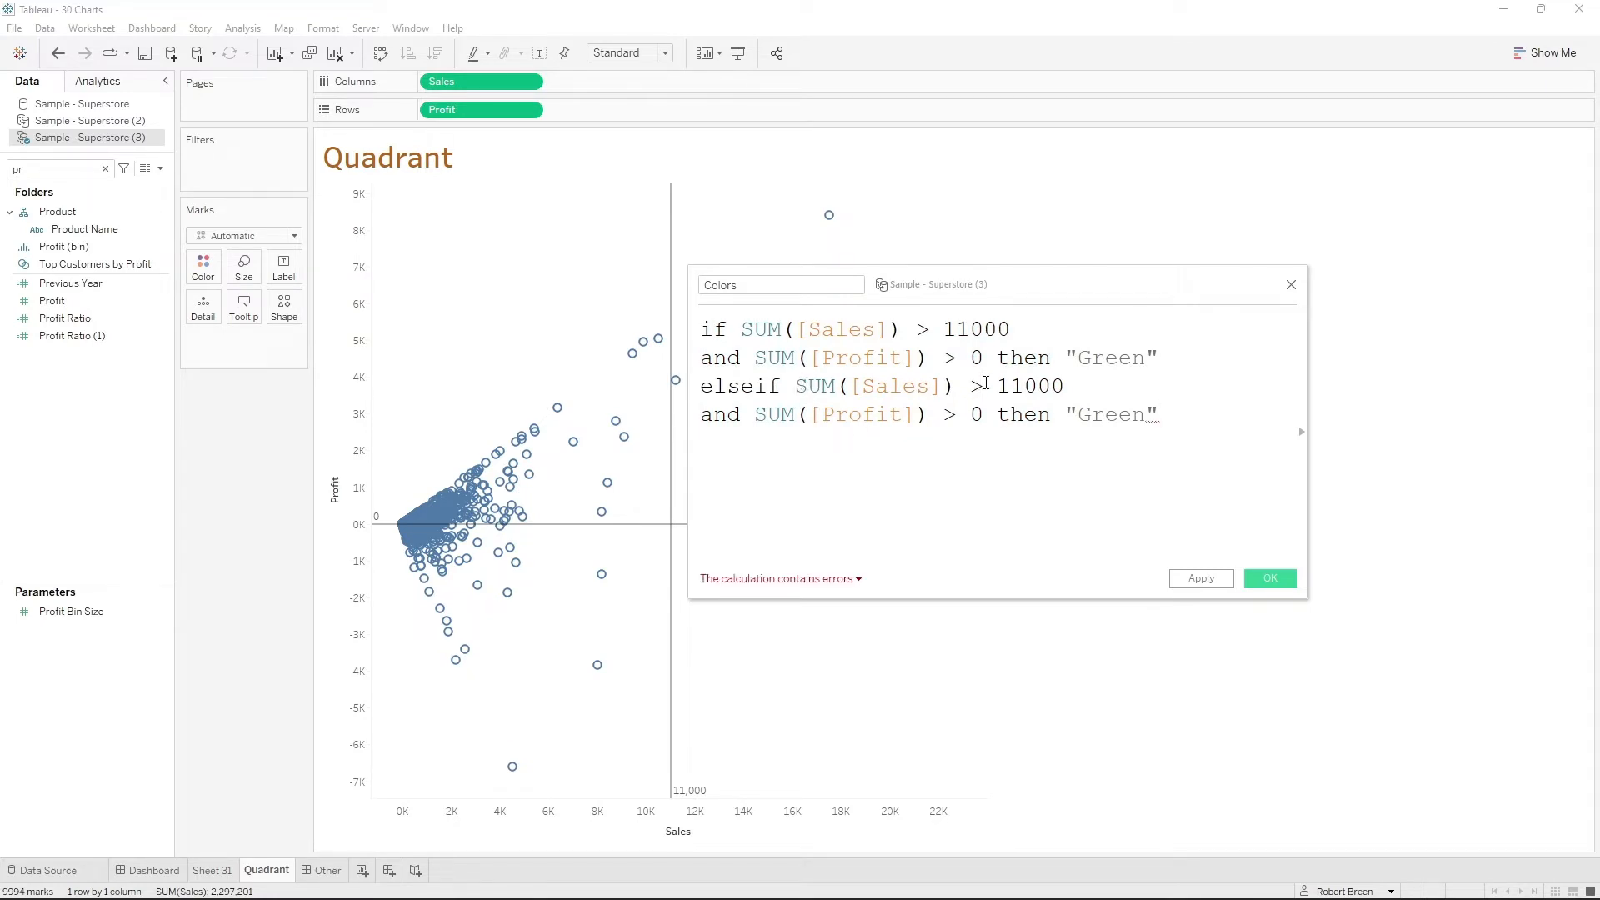
pyautogui.write('<')
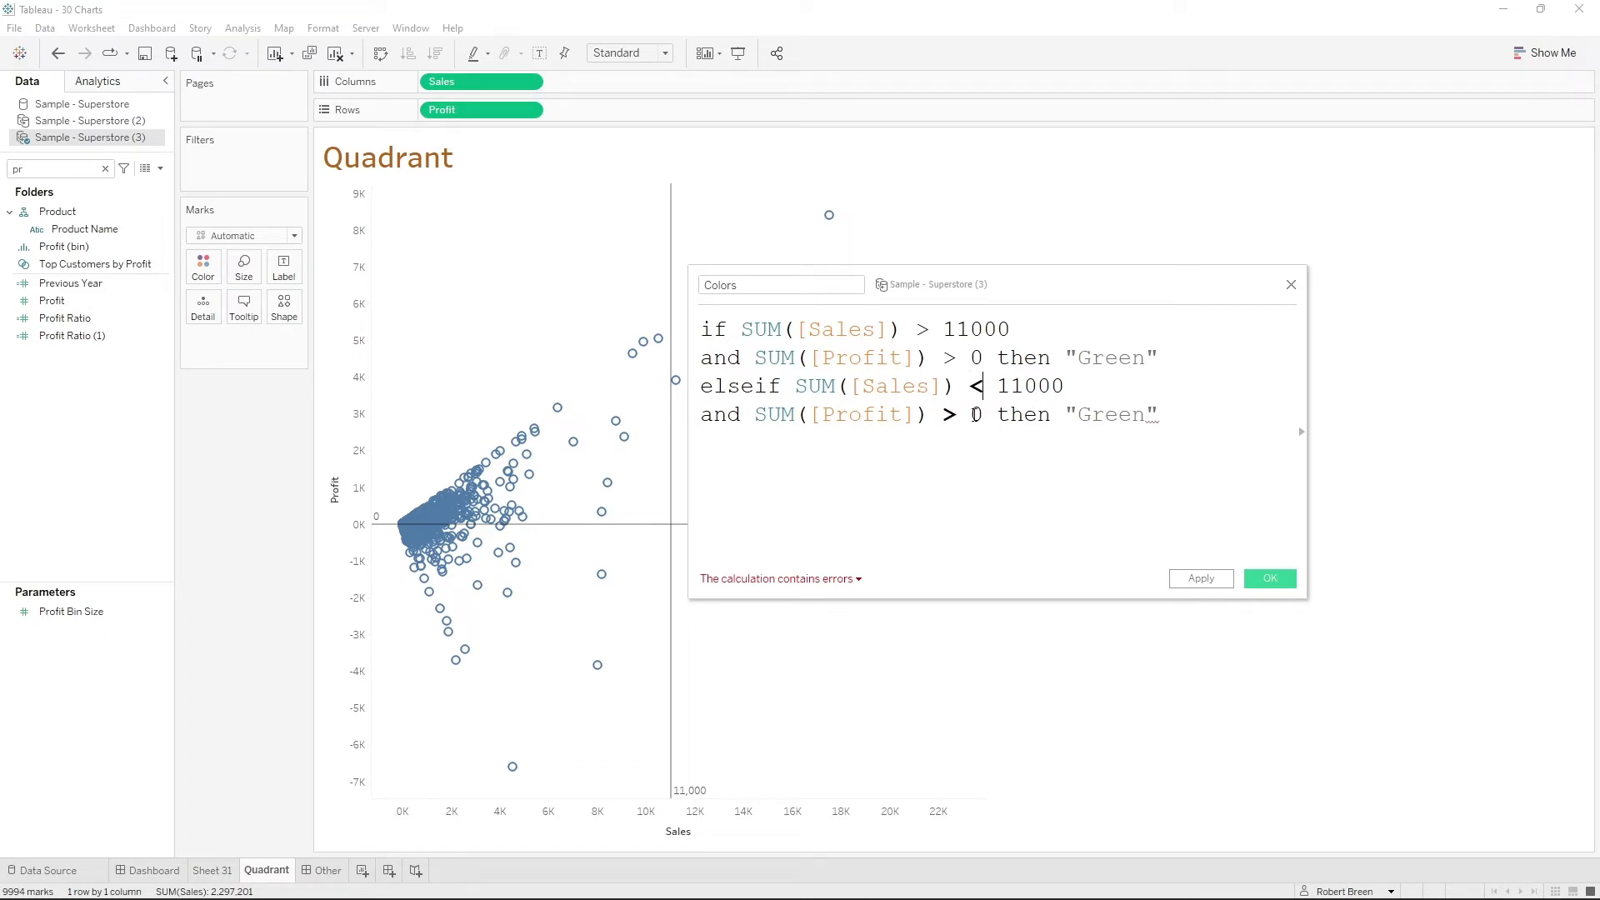
pyautogui.write('Or')
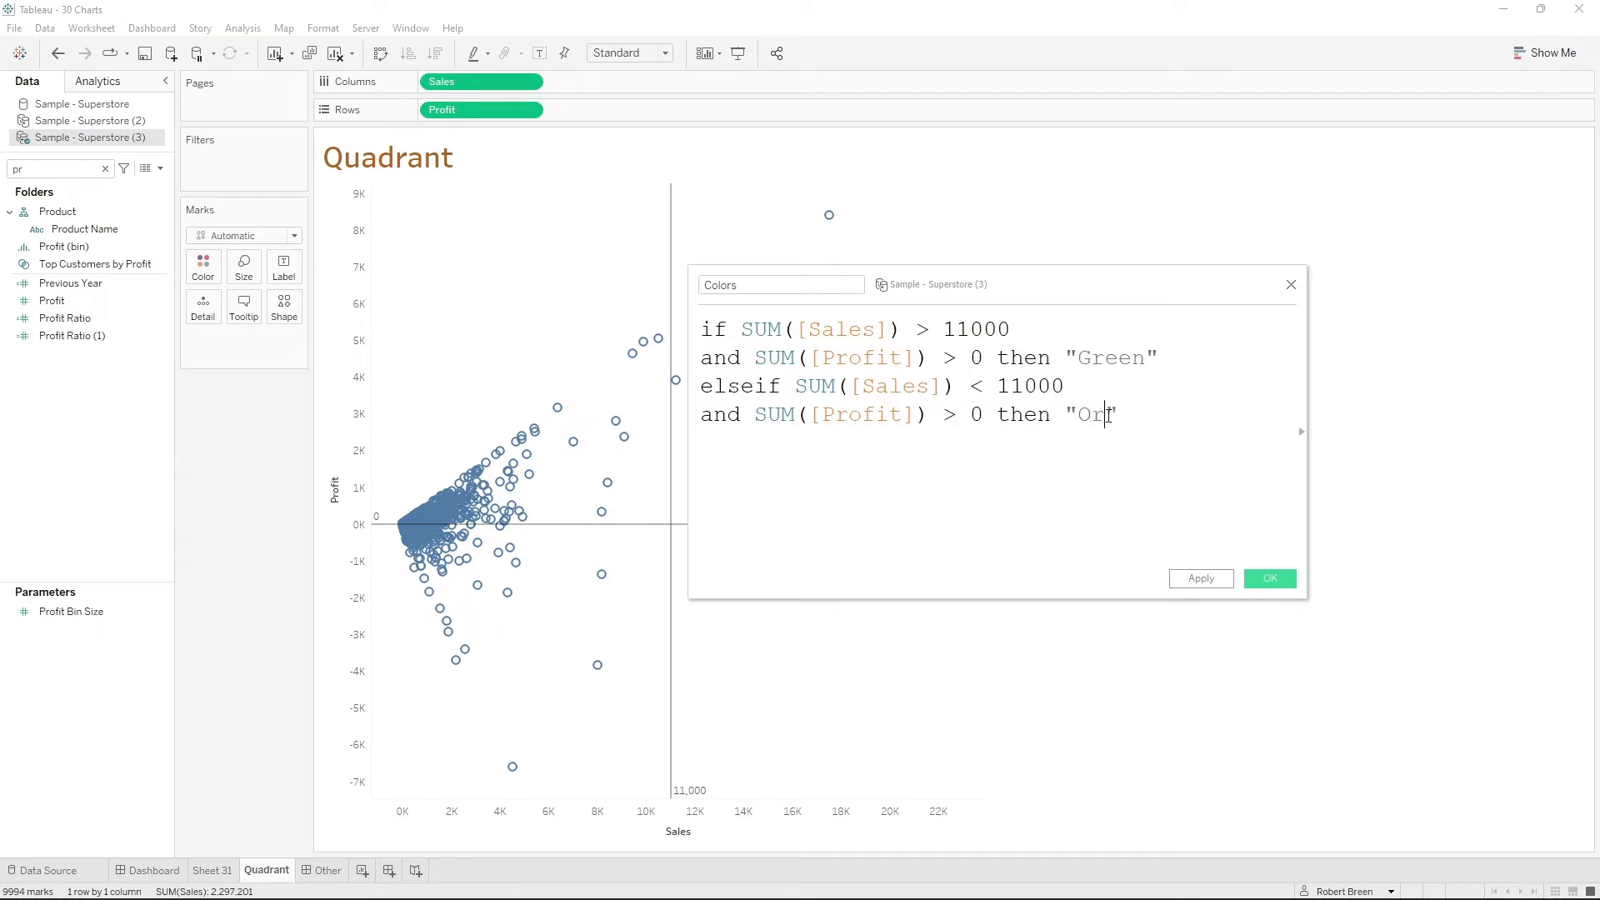
pyautogui.write('ange"')
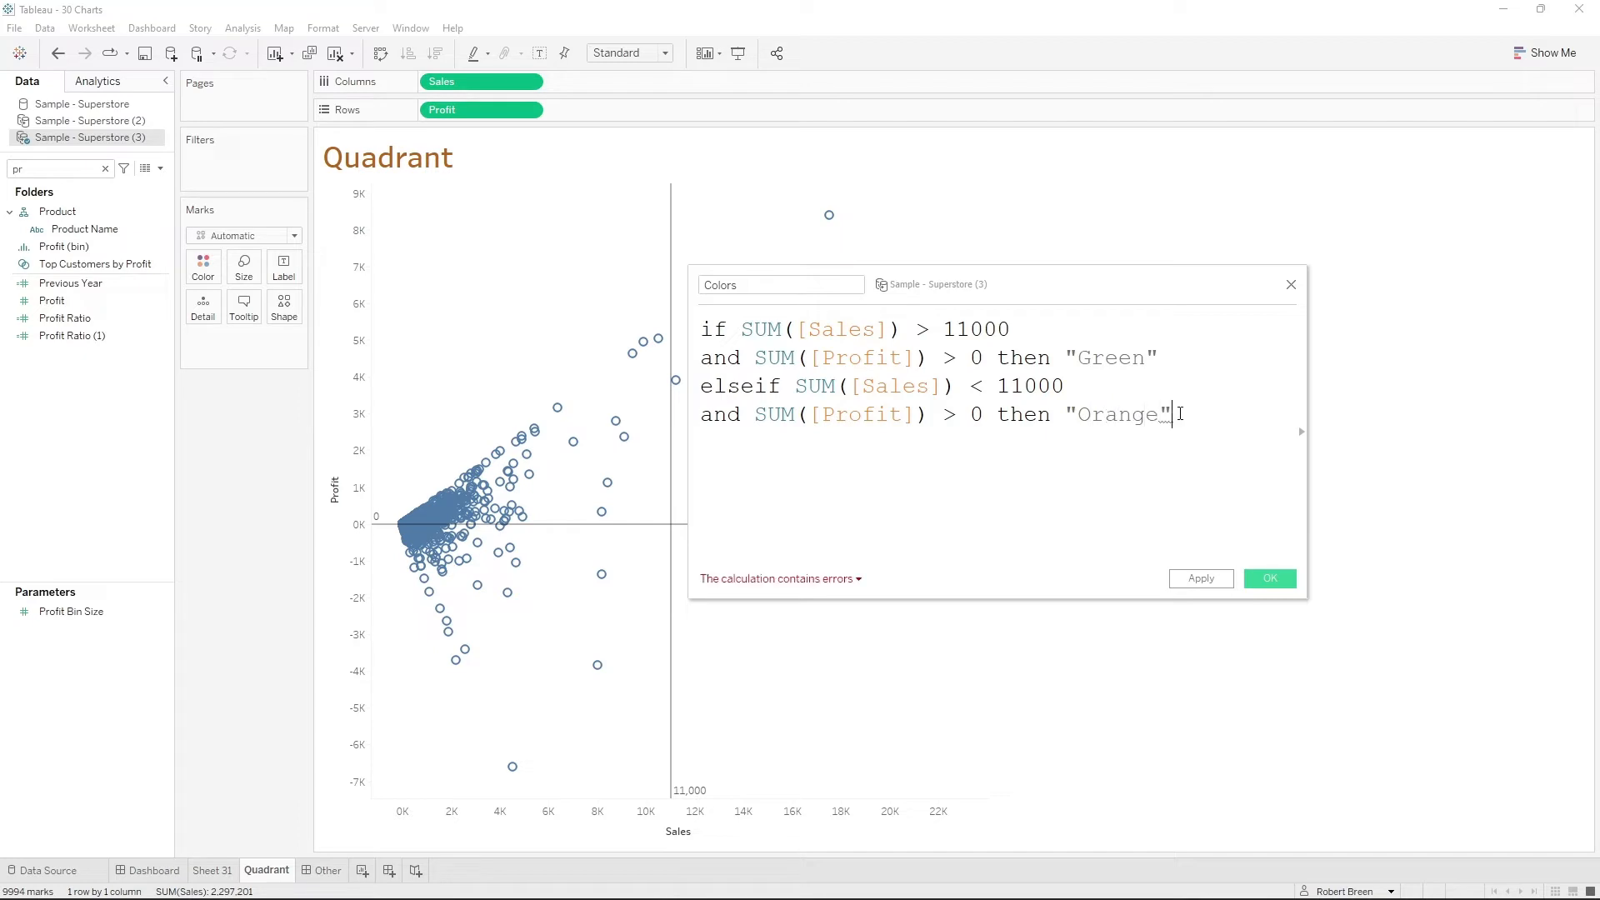
pyautogui.moveTo(1208, 405)
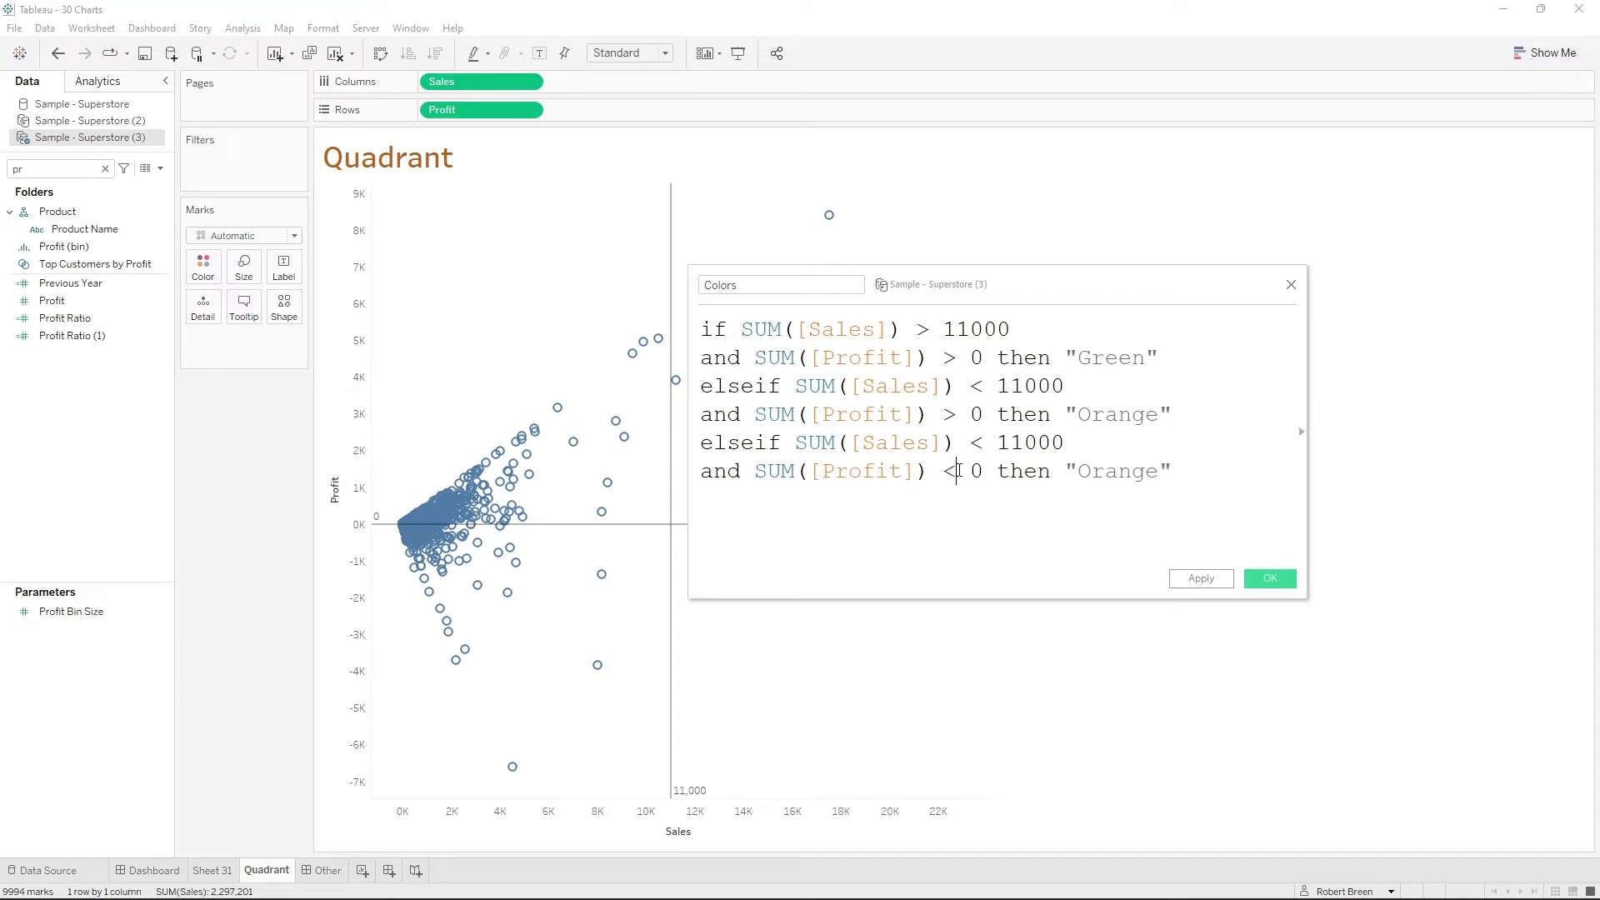
# Add the Red and Yellow branches, end the formula and save the Colors calculation
pyautogui.write('Red')
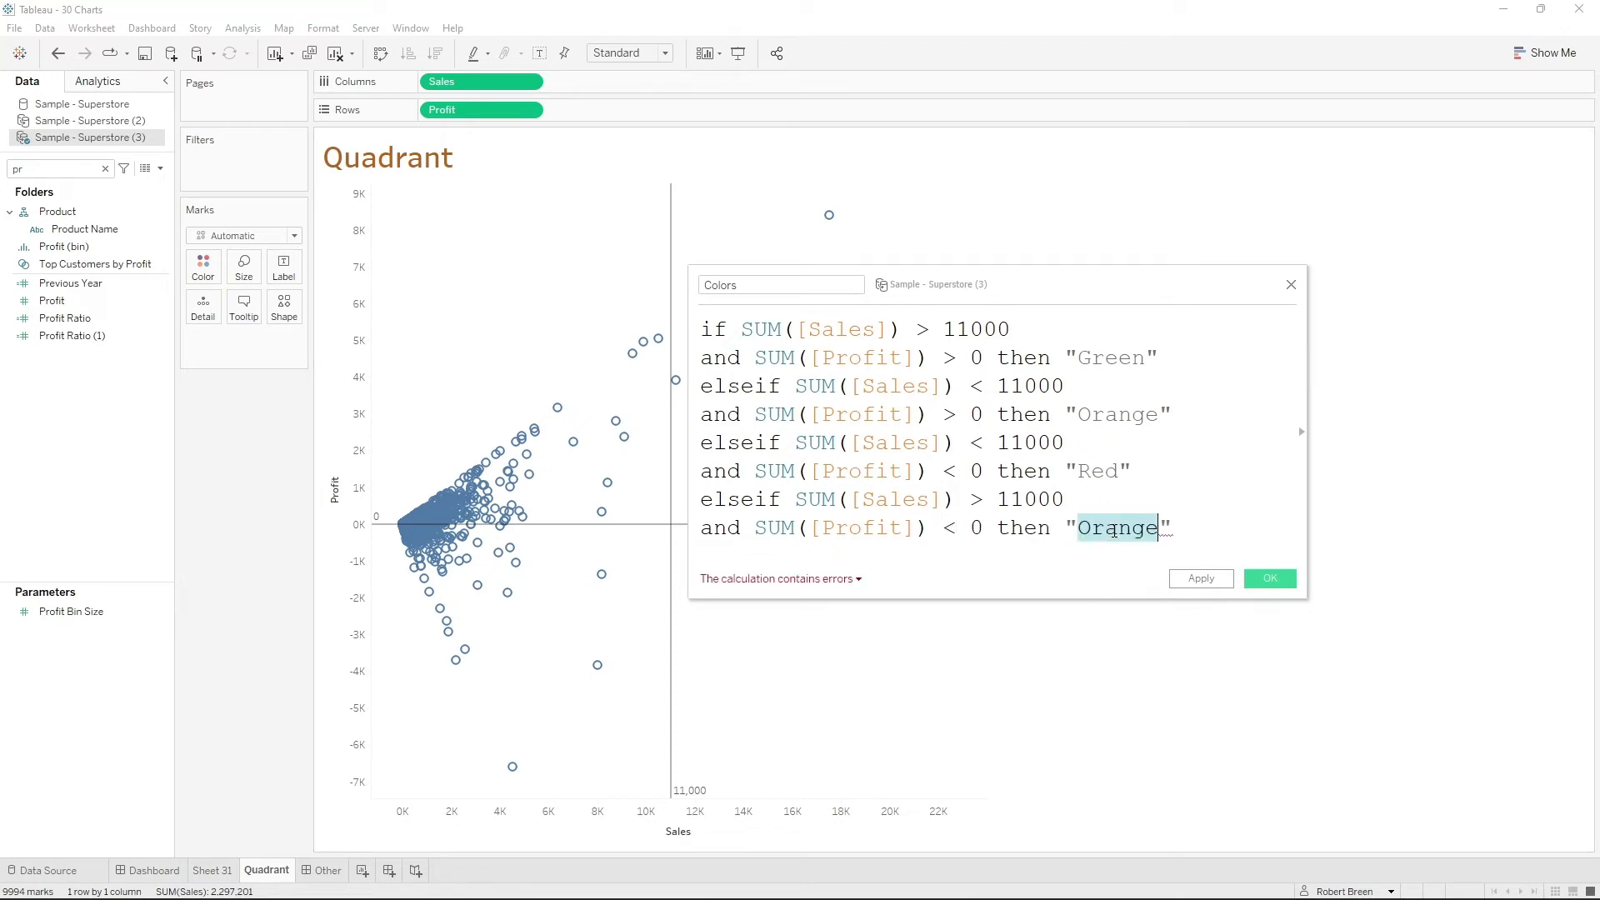
pyautogui.write('Yellow')
pyautogui.click(780, 285)
pyautogui.write('1')
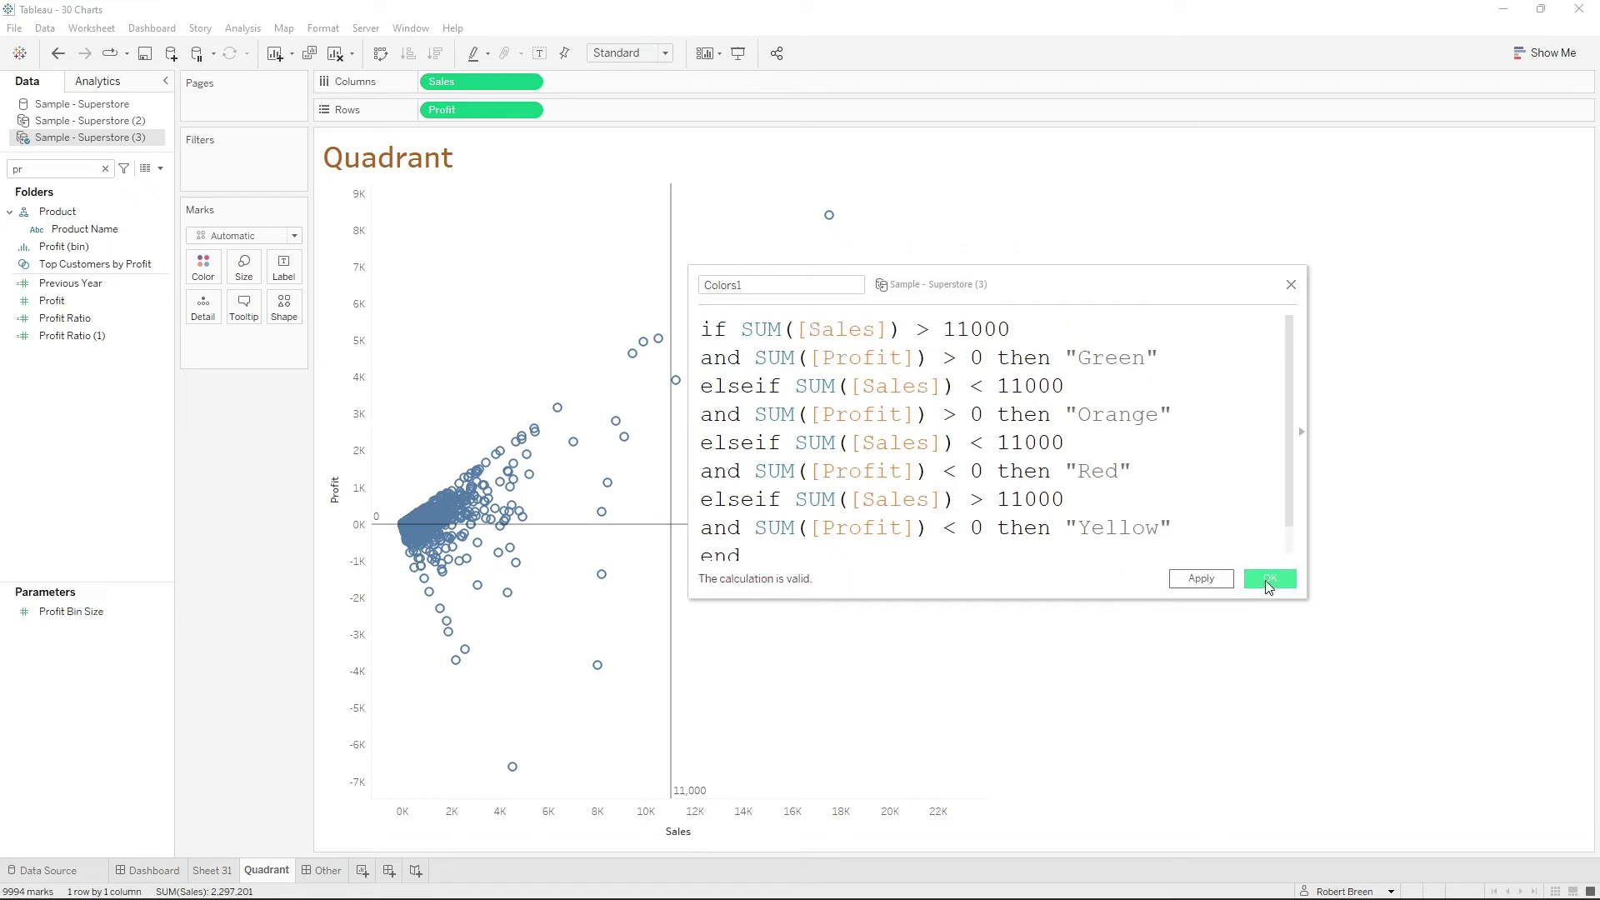
pyautogui.click(1270, 578)
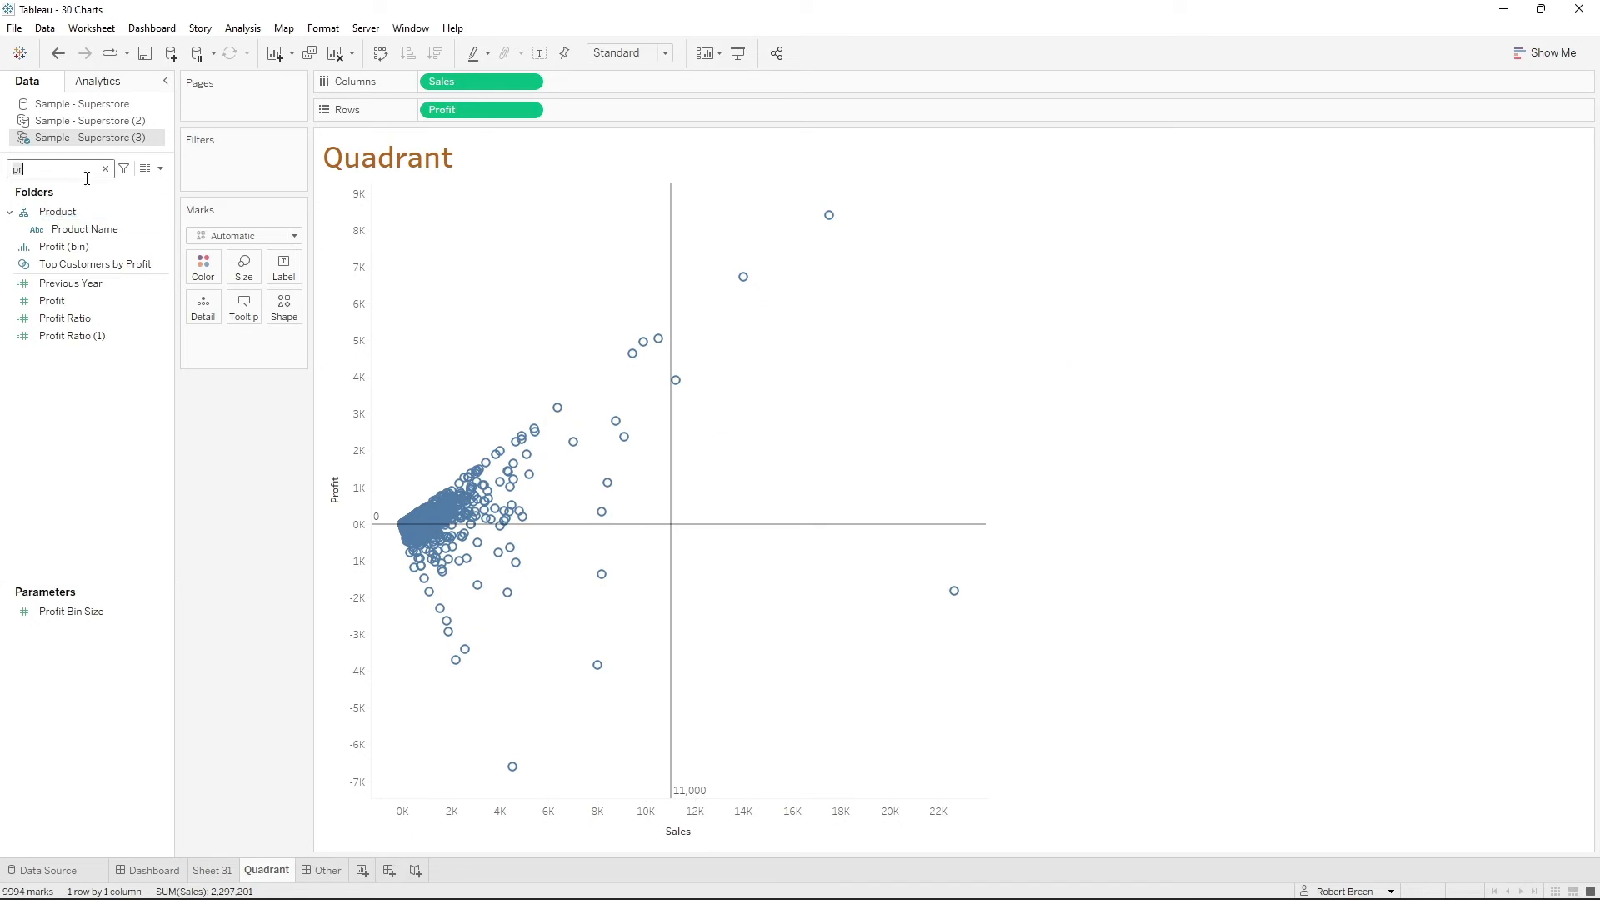
# Colour the marks by the Colors1 field and apply the quadrant colour assignments
pyautogui.write('col')
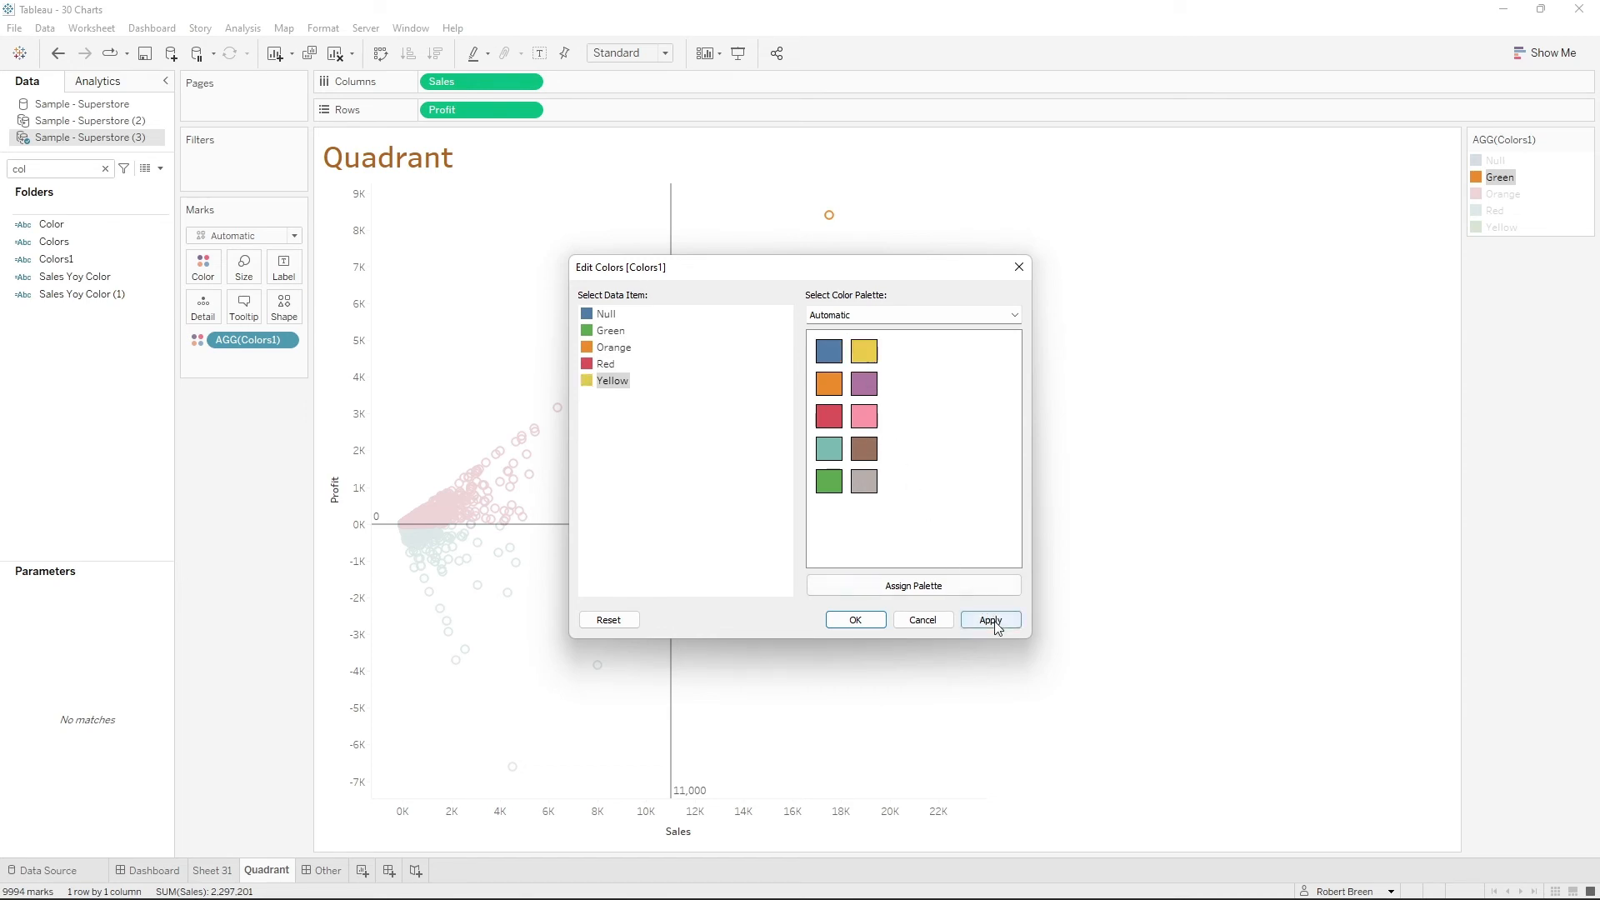
pyautogui.click(990, 620)
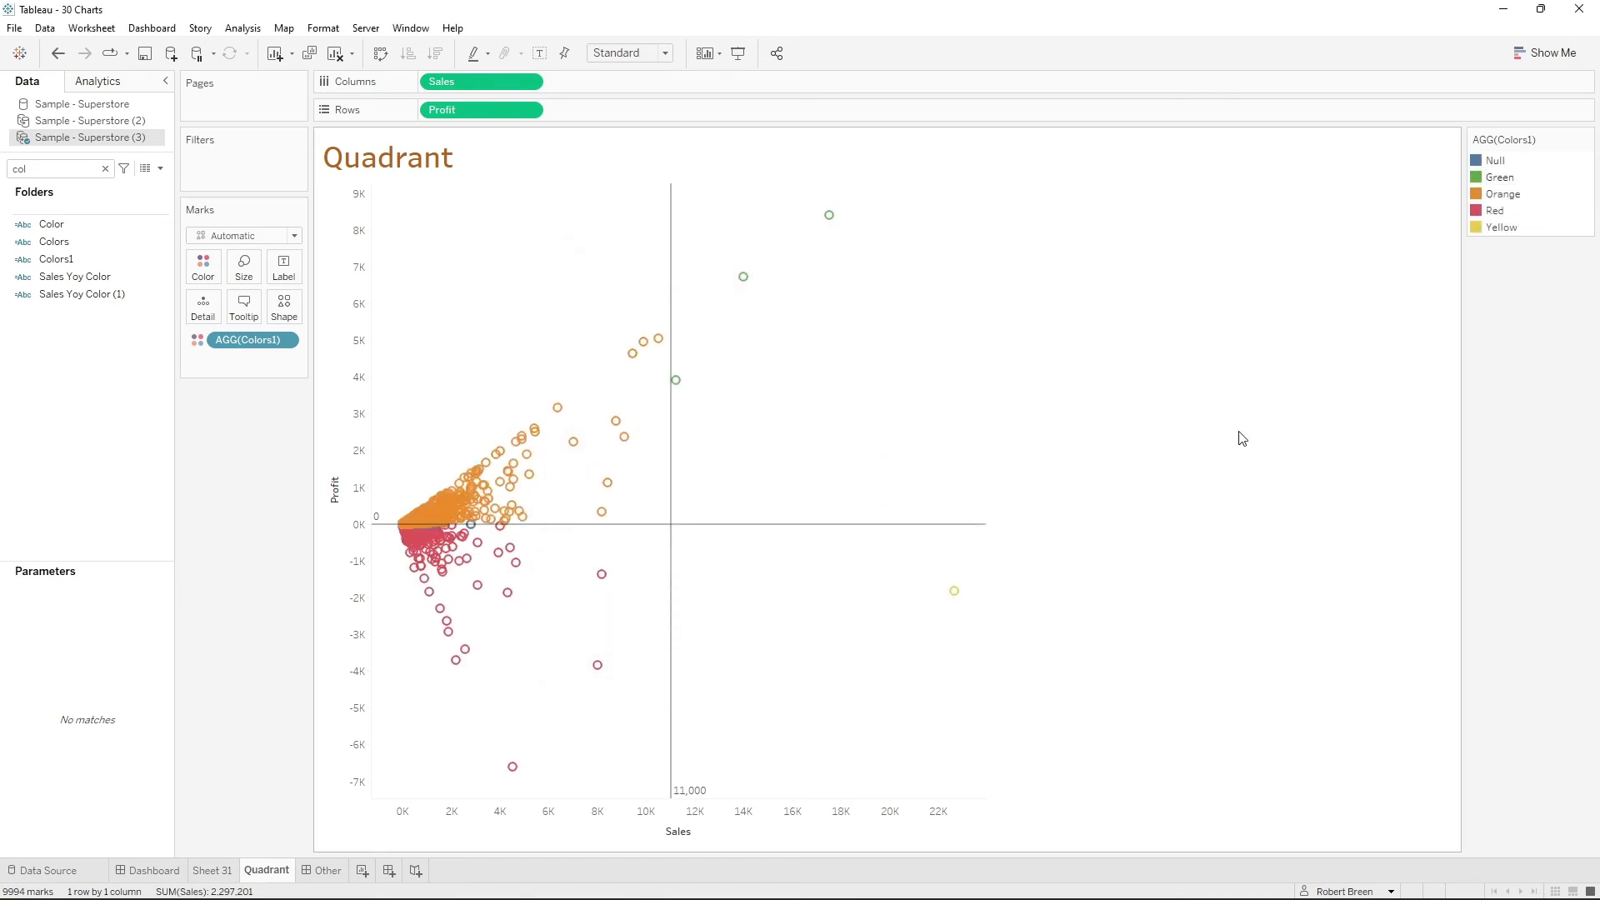
pyautogui.moveTo(1245, 474)
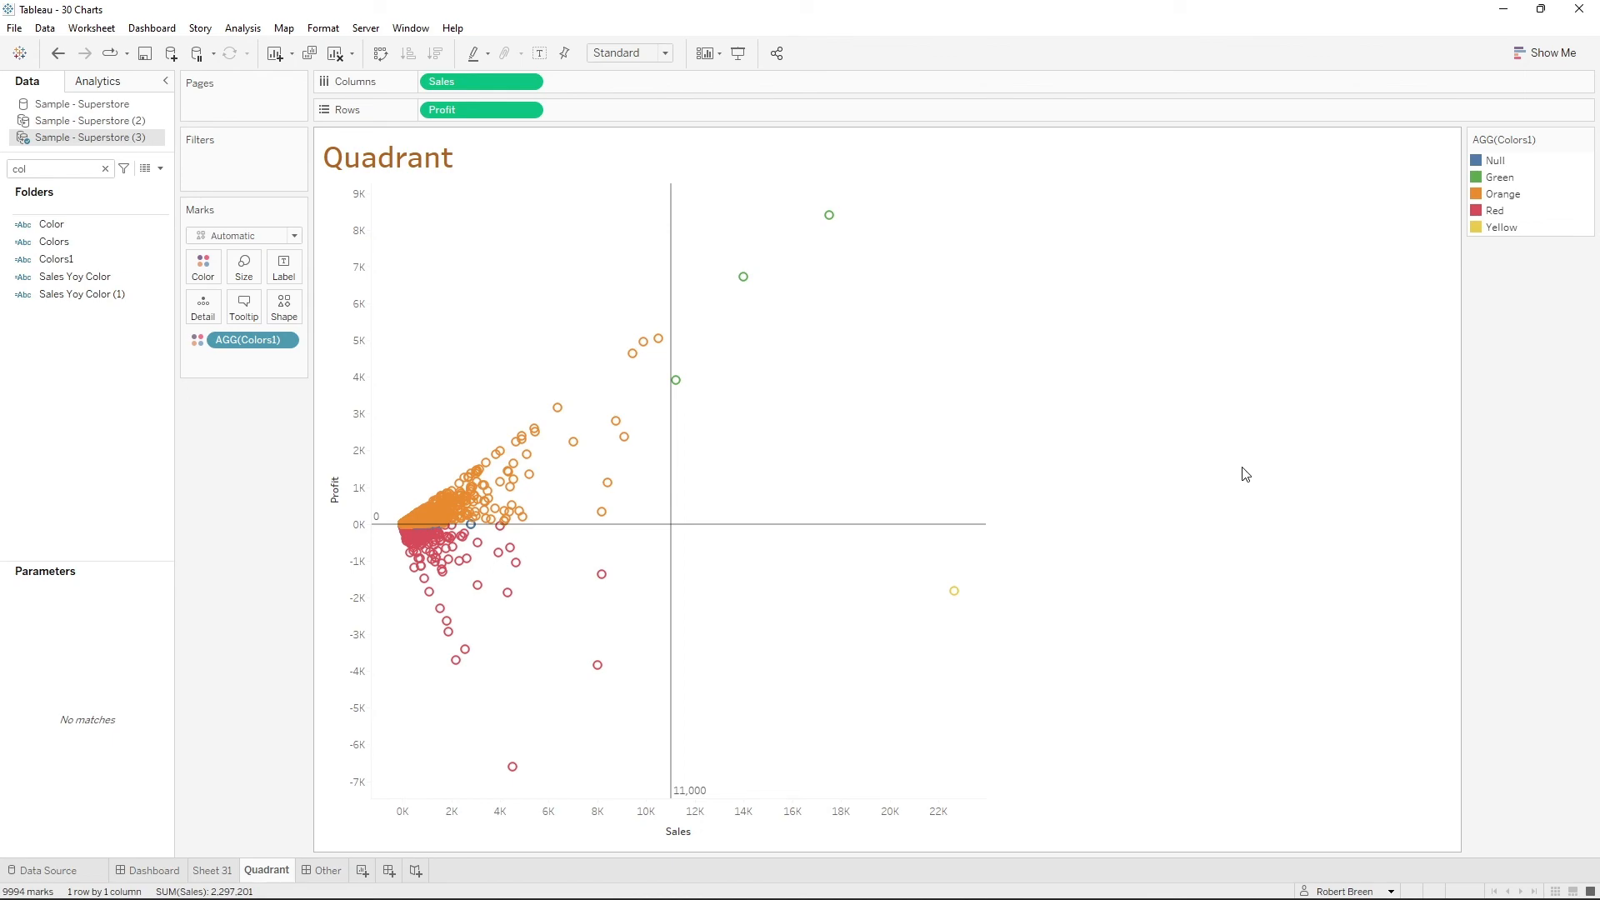